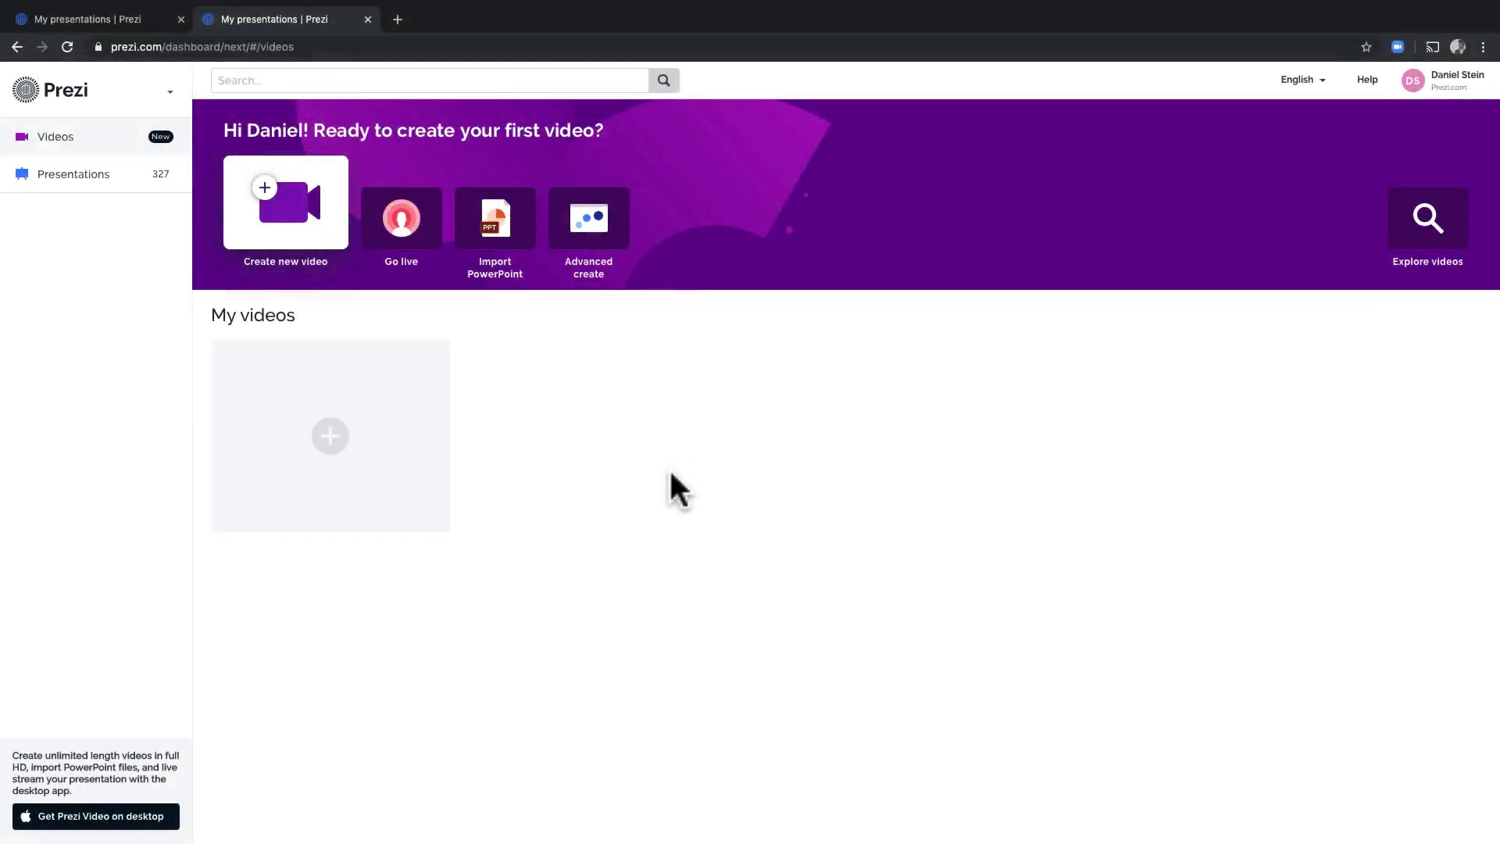
Start a new video from the Prezi dashboard, landing on the template choices.
click(284, 202)
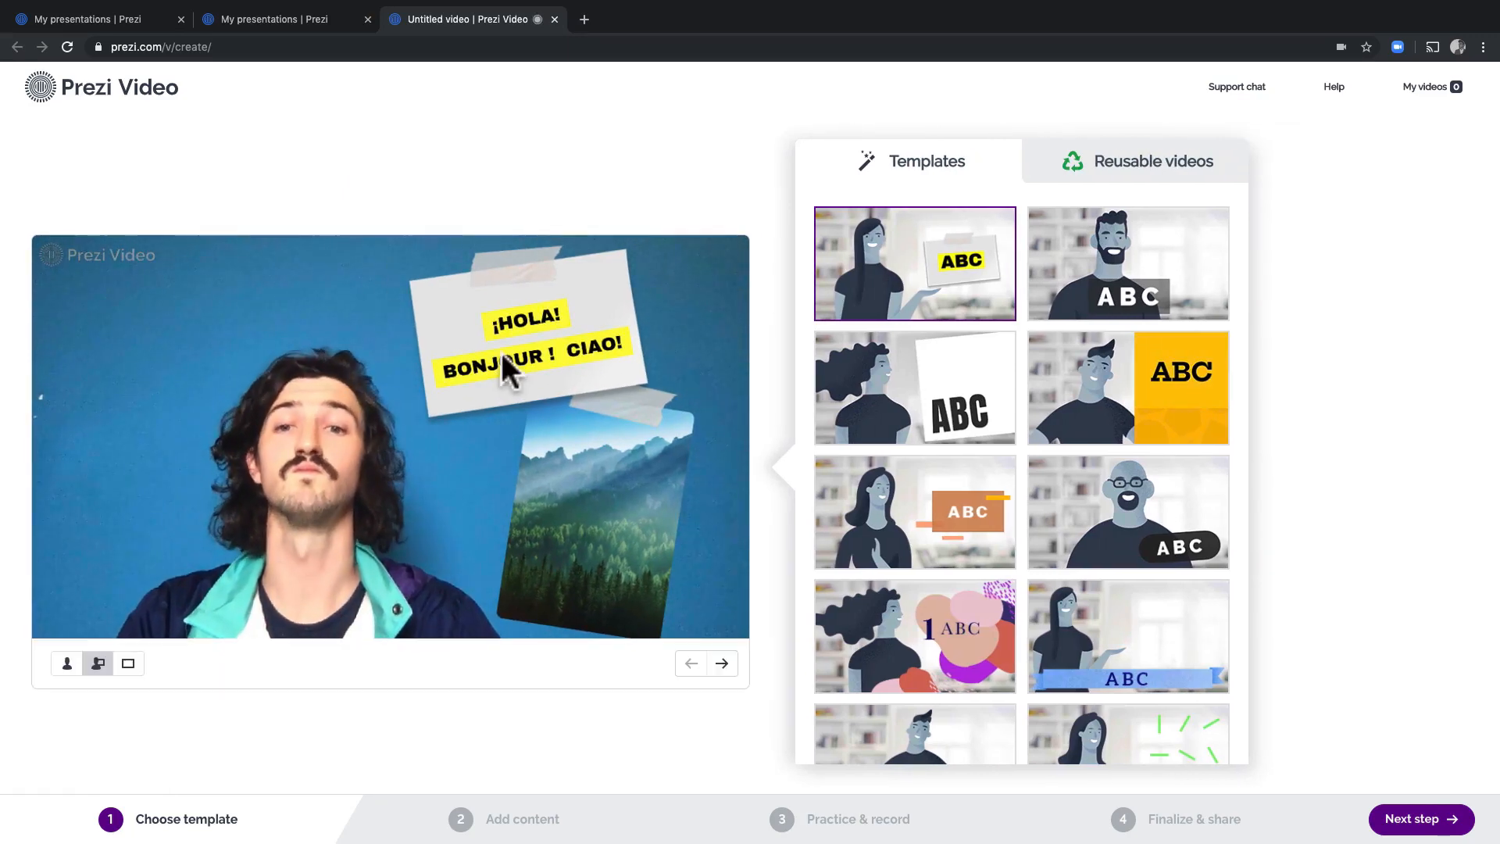
Glance at Reusable videos, then apply the colourful blob template and proceed to Add content.
click(1136, 161)
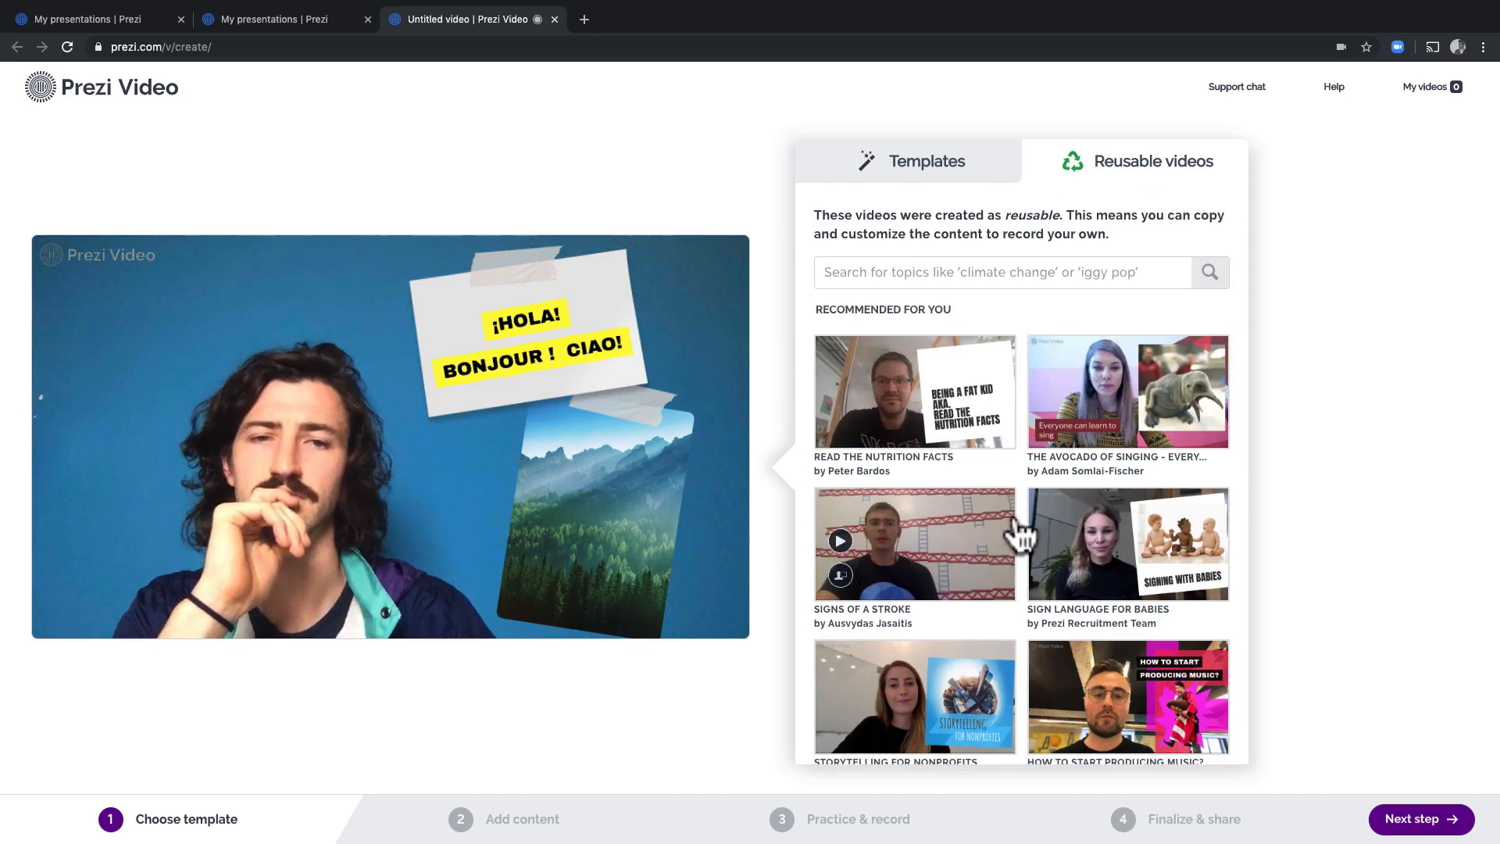
click(926, 161)
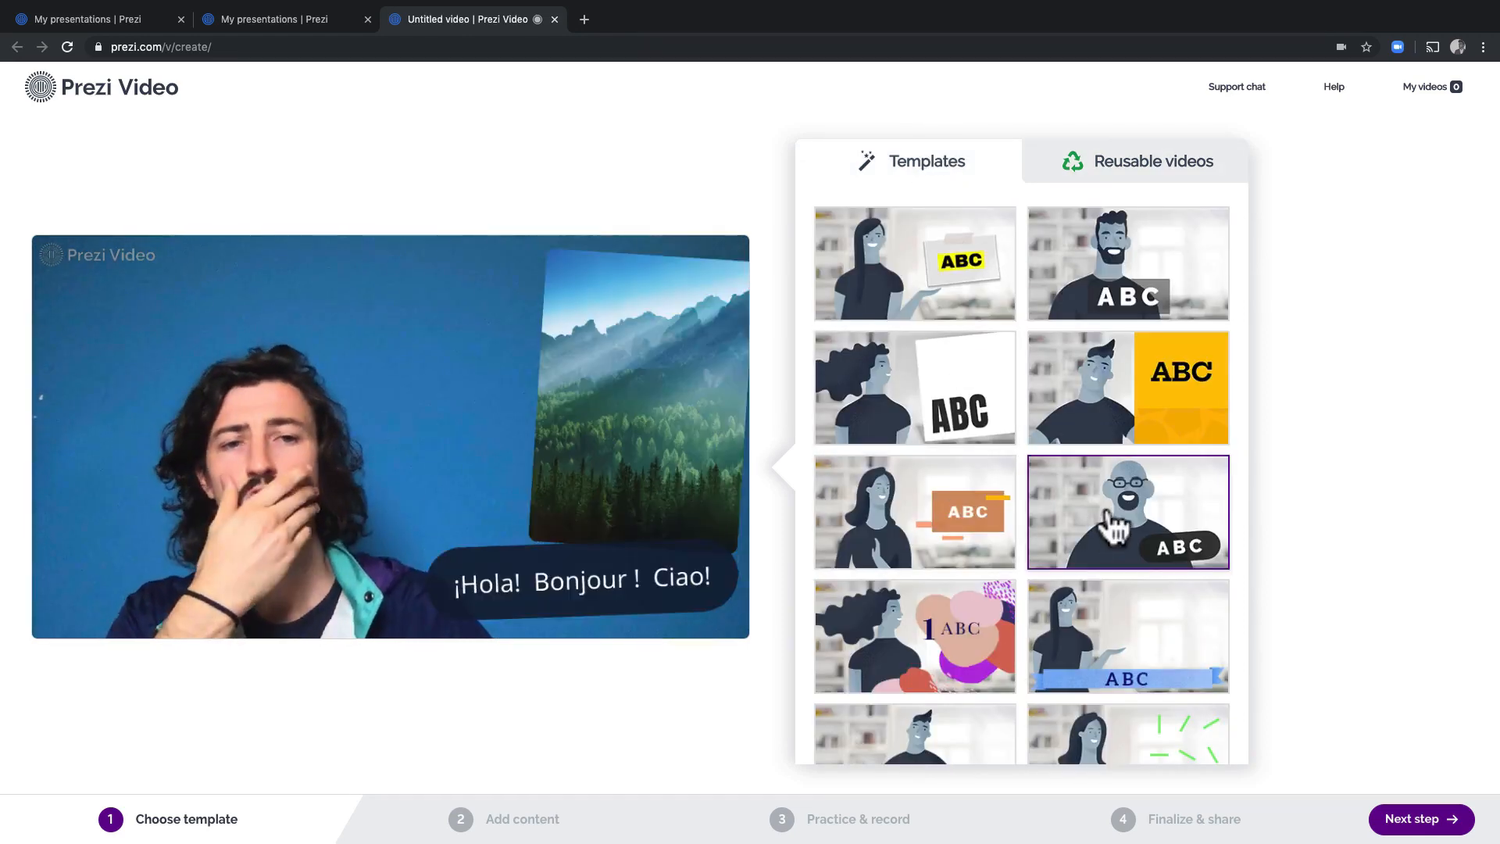
click(915, 636)
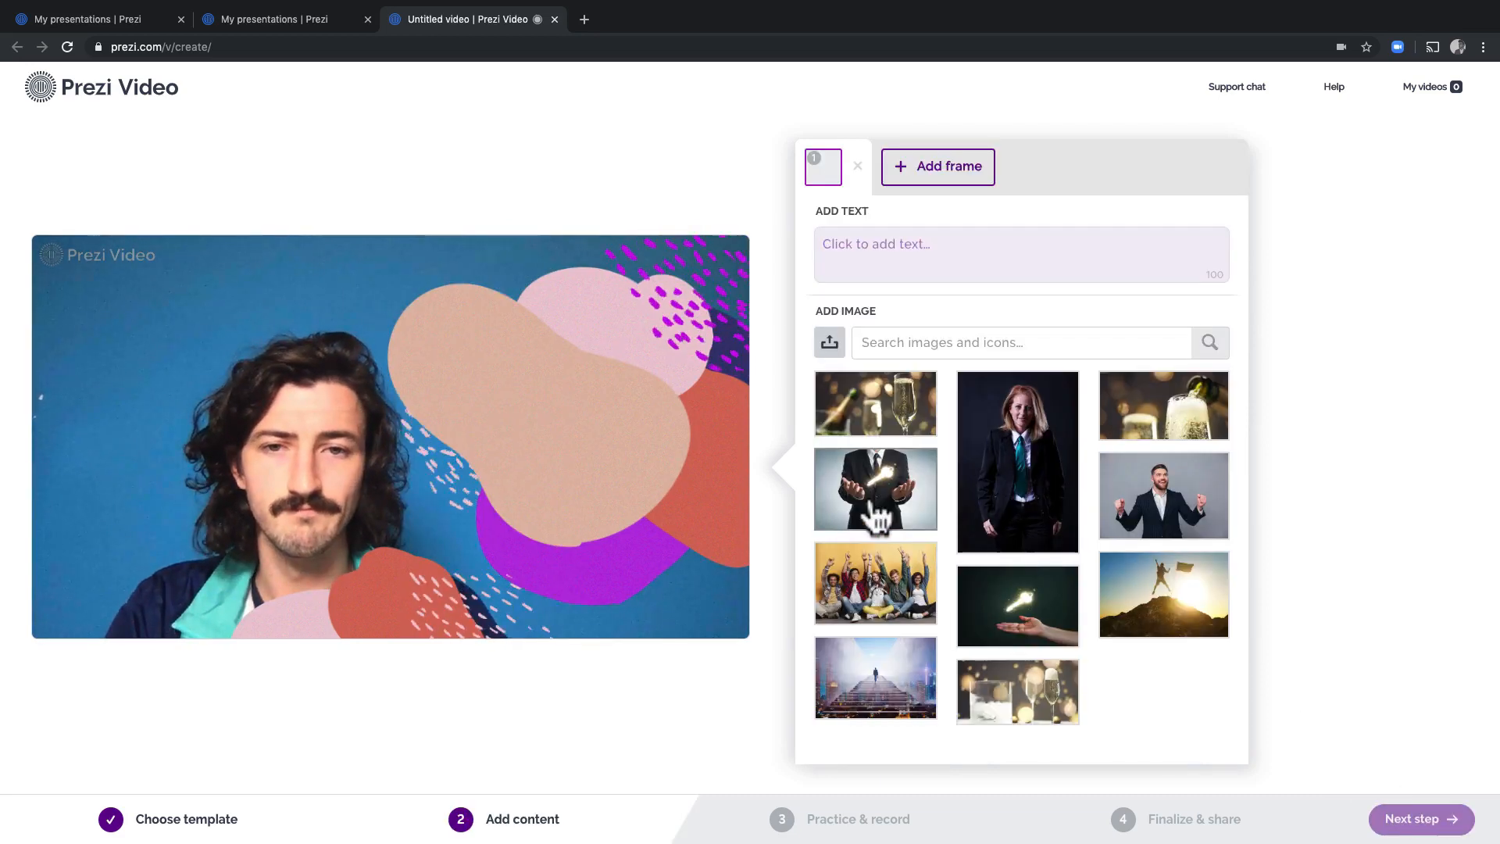
Title the video 'Trends in Mar' and add a frame 'Connect With Your Audience on Video'.
text(Trends in Mar)
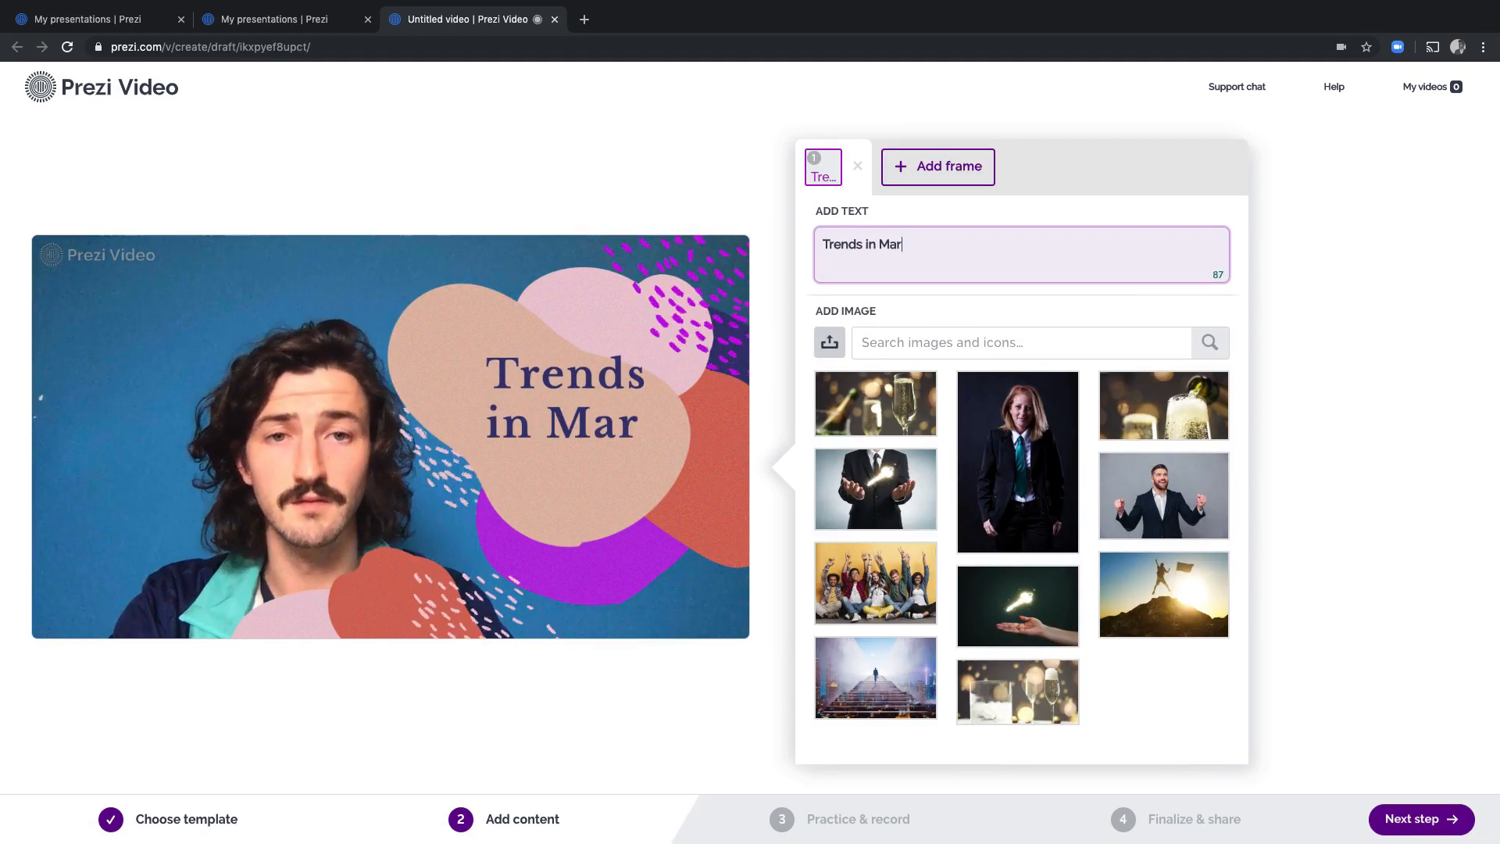
click(936, 168)
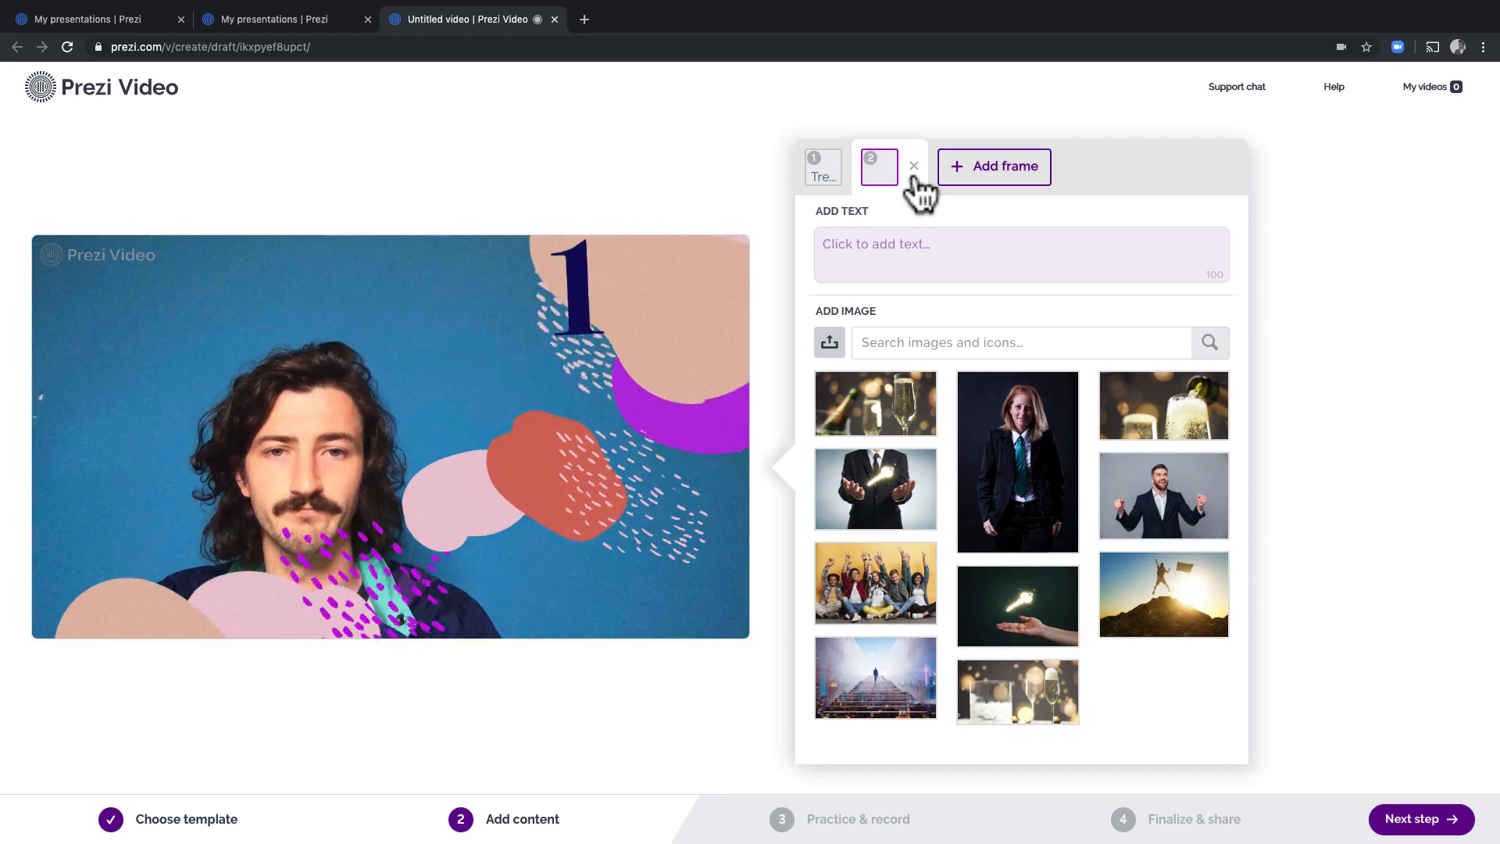
text(Connect With Your)
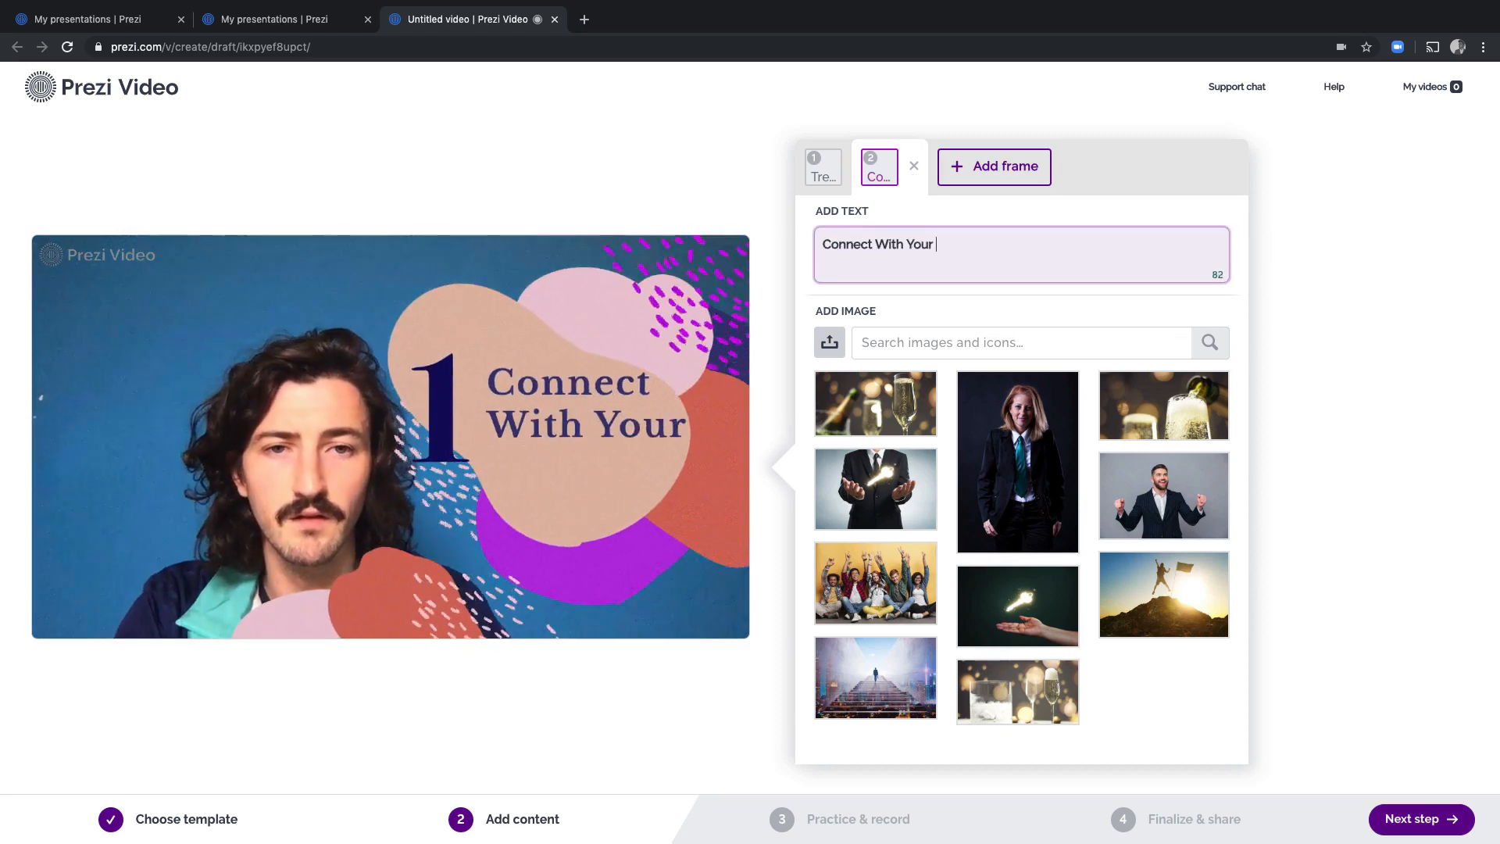
text(Audience on Video)
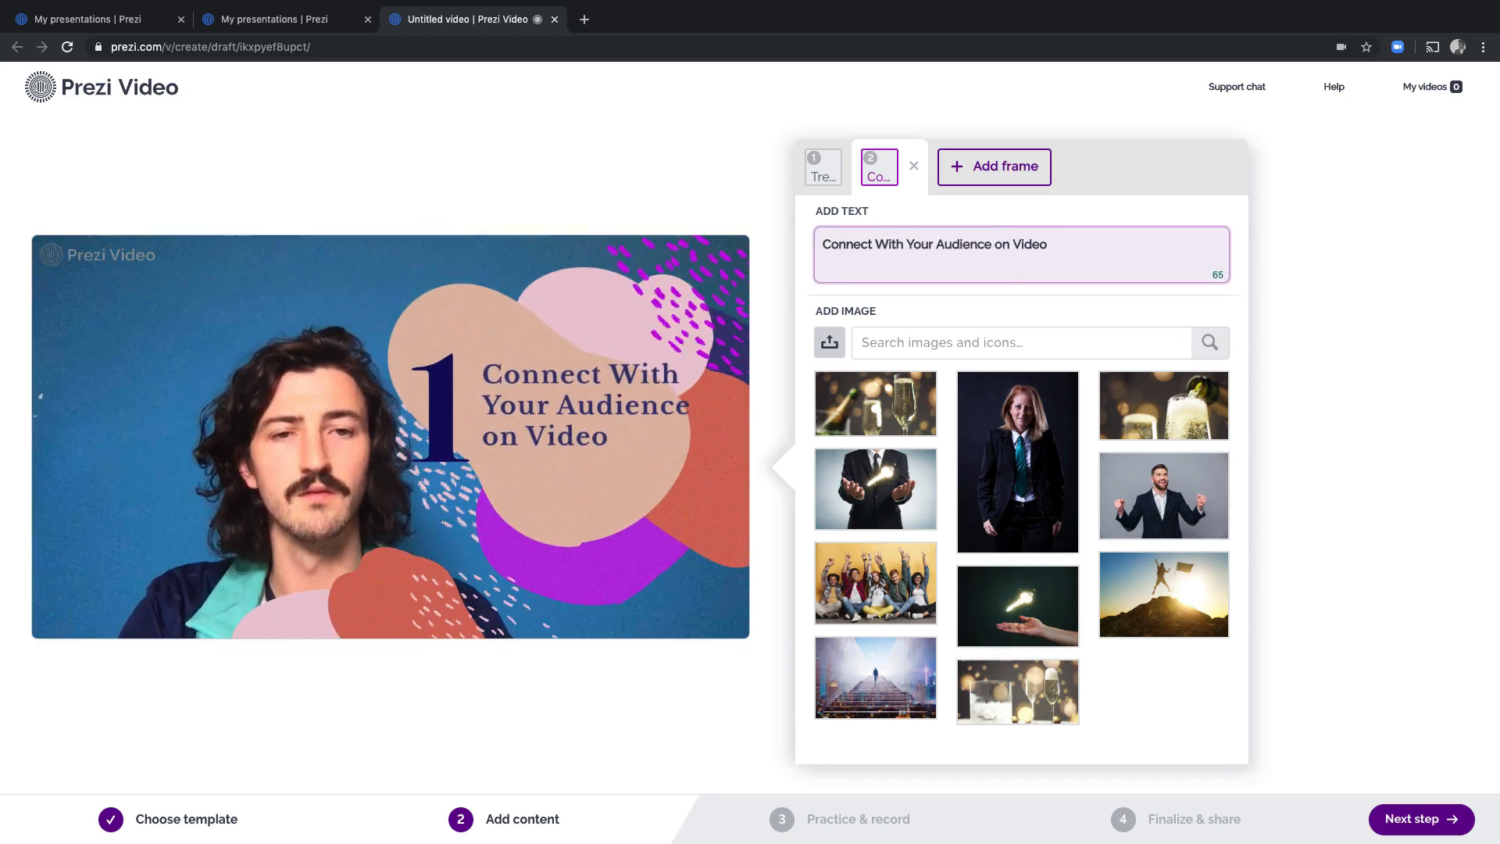
Search images for 'audience', put a crowd photo on the Connect frame, and add another frame.
text(audience)
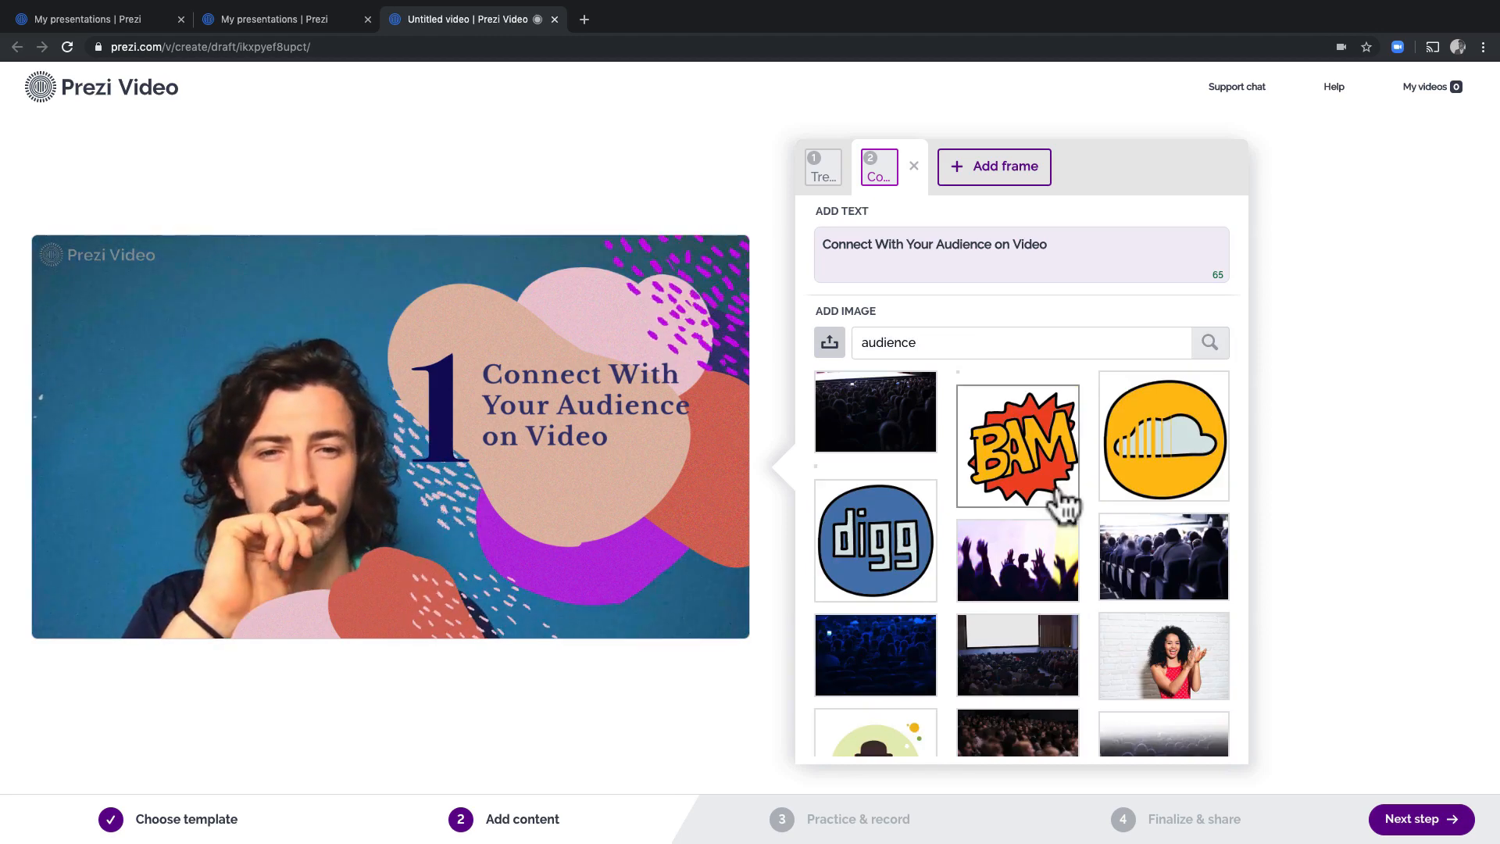
scroll(down, 3)
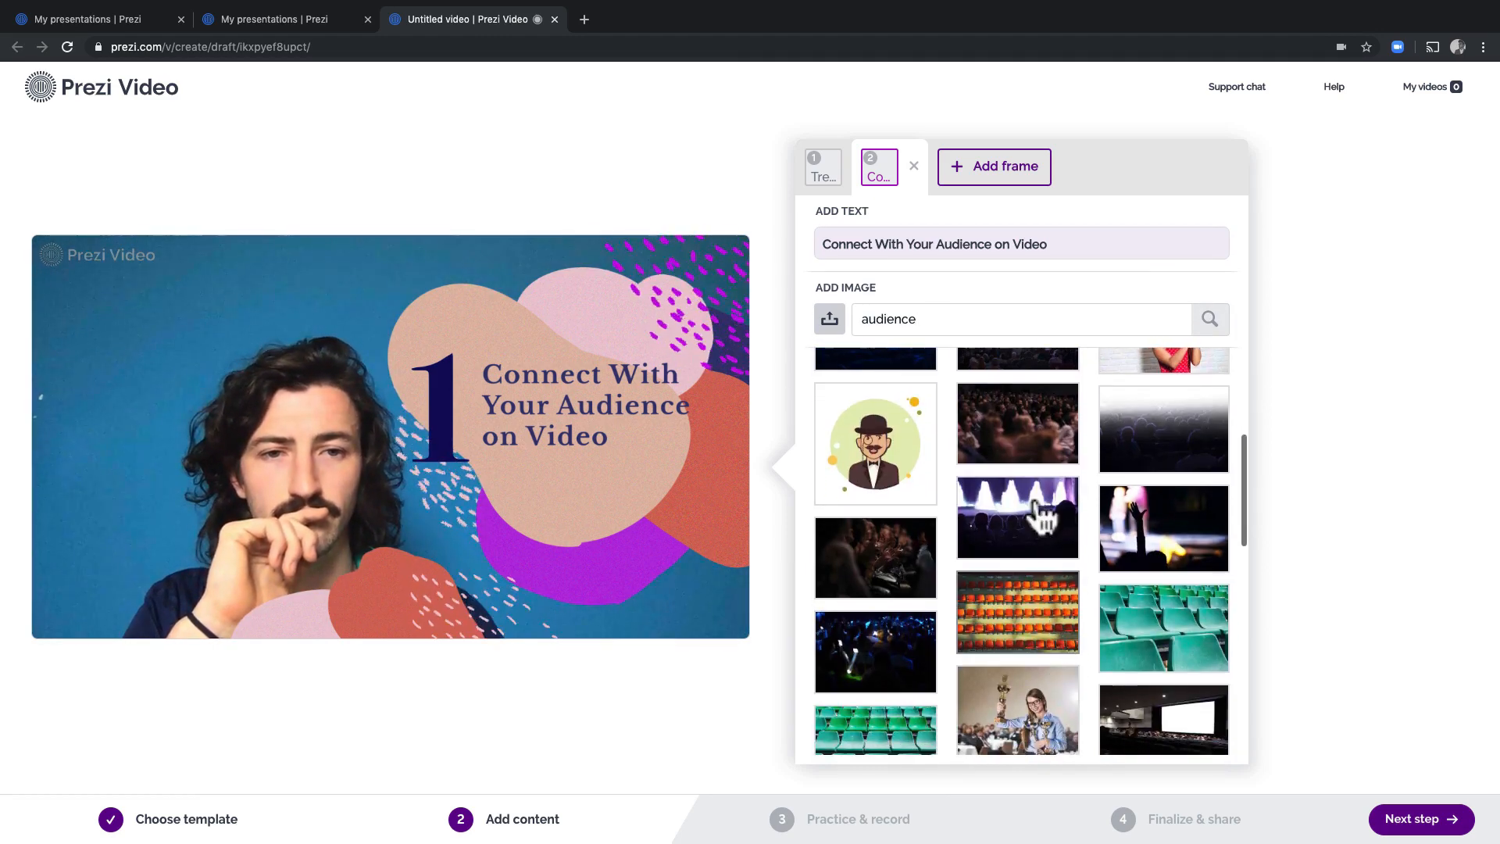
click(1017, 423)
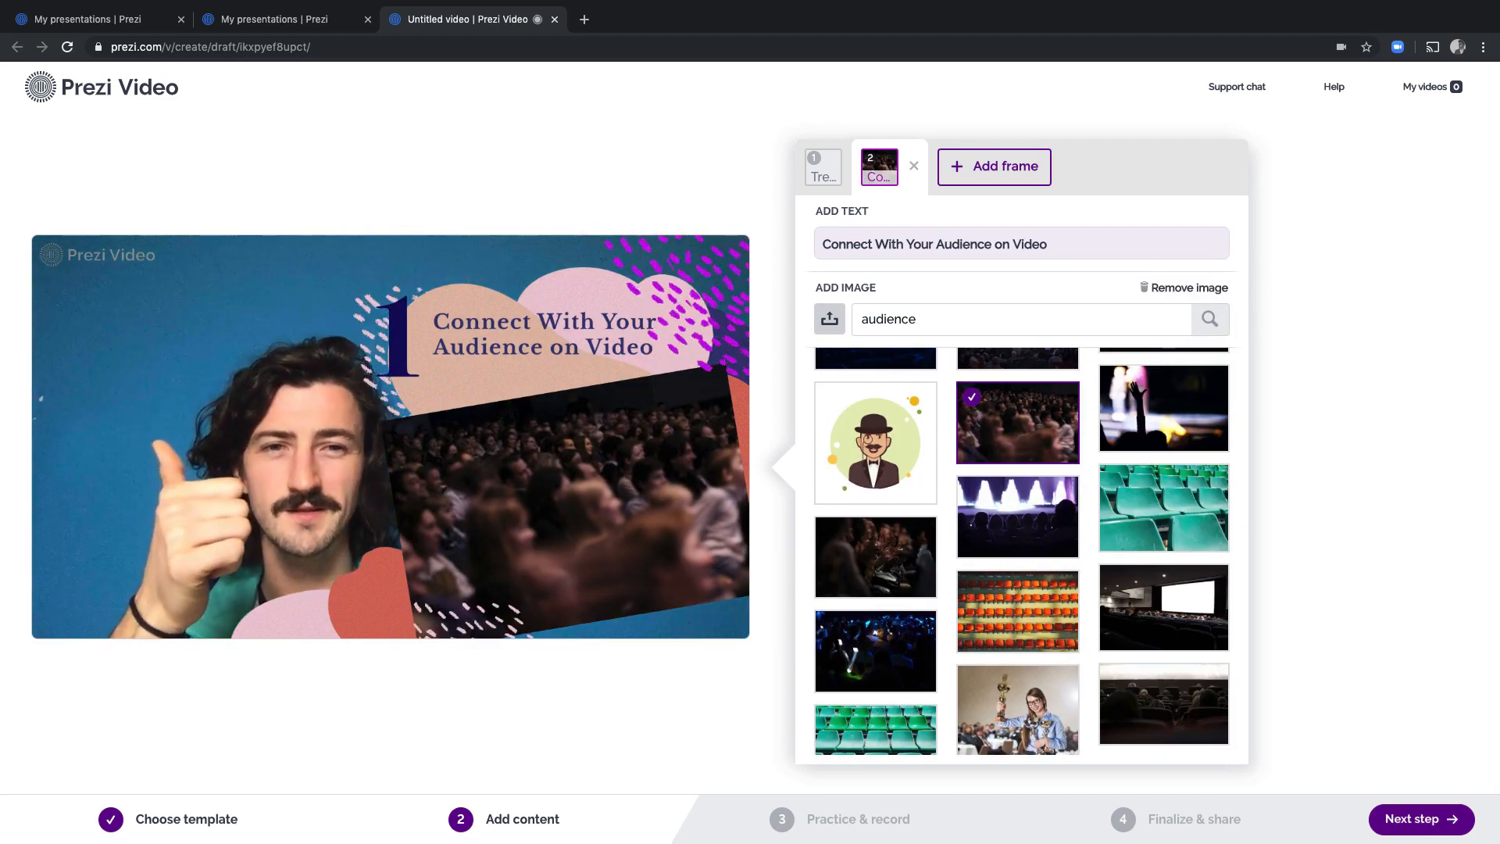
click(829, 319)
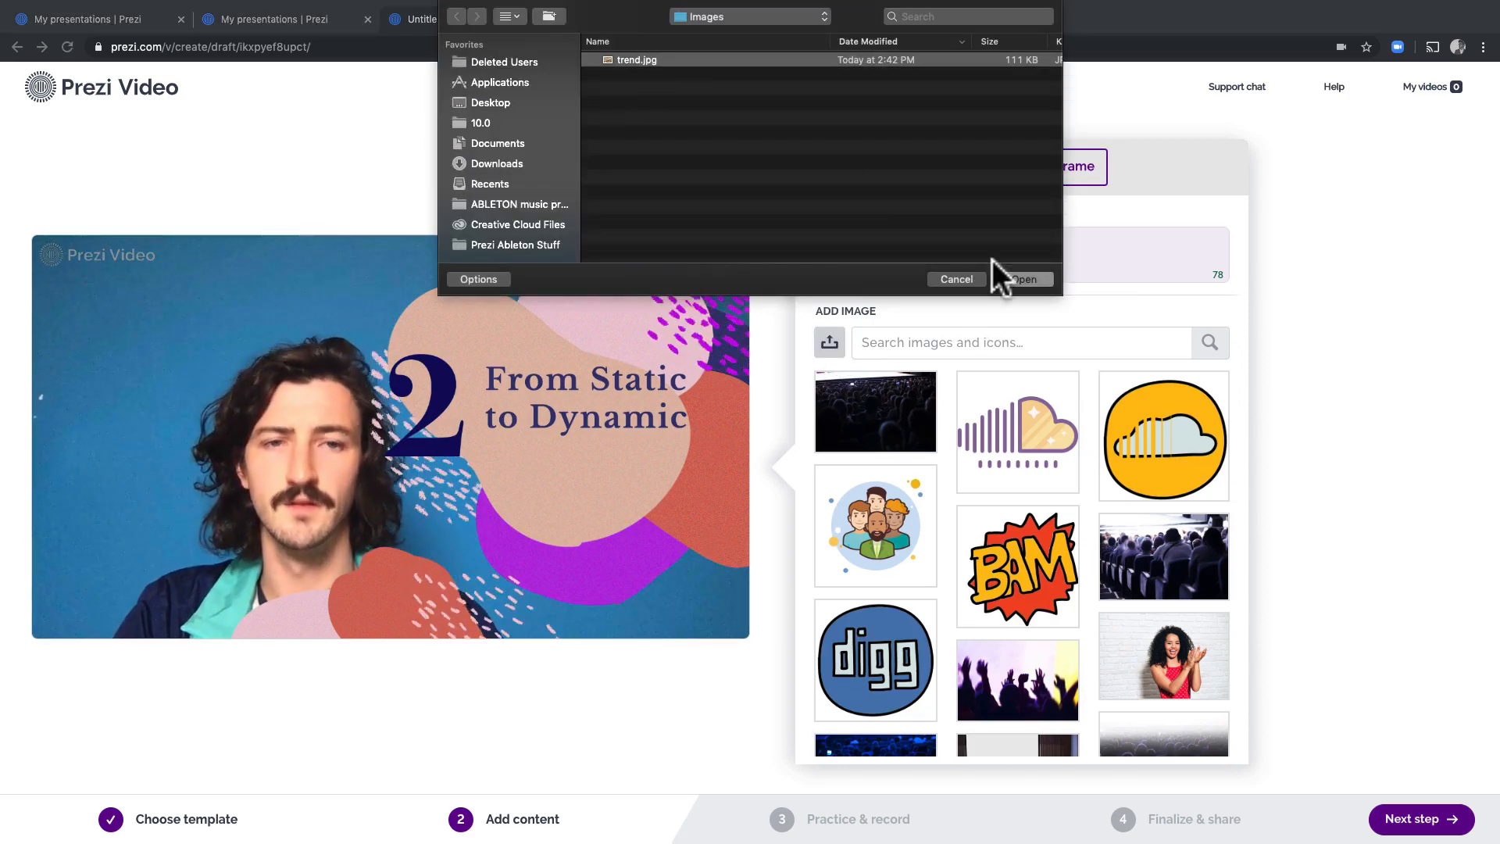
Upload trend.jpg onto the 'From Static to Dynamic' frame and complete the title 'Trends in Marketing'.
click(1022, 279)
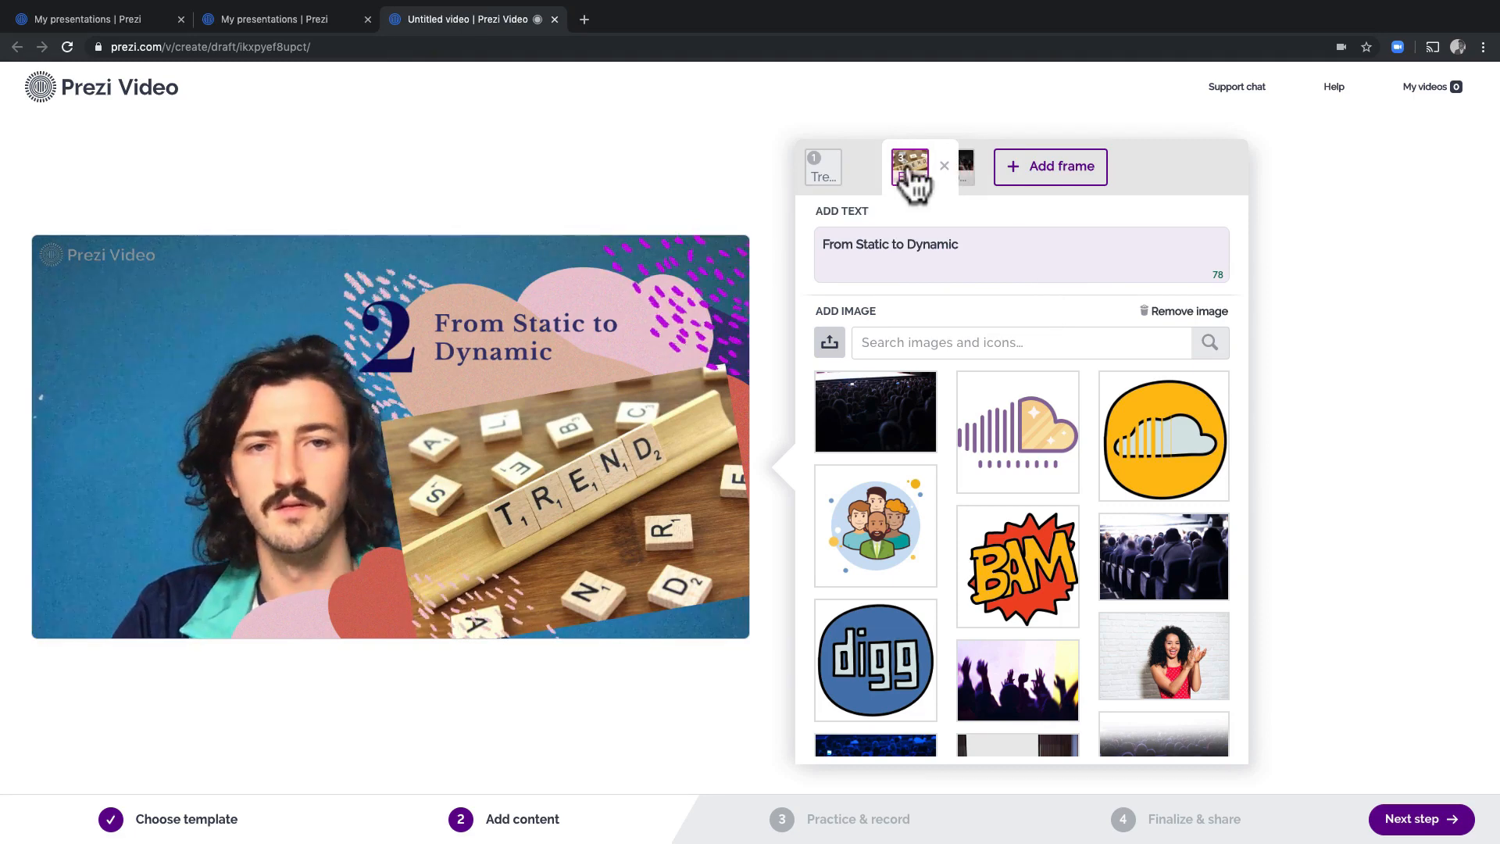
click(820, 167)
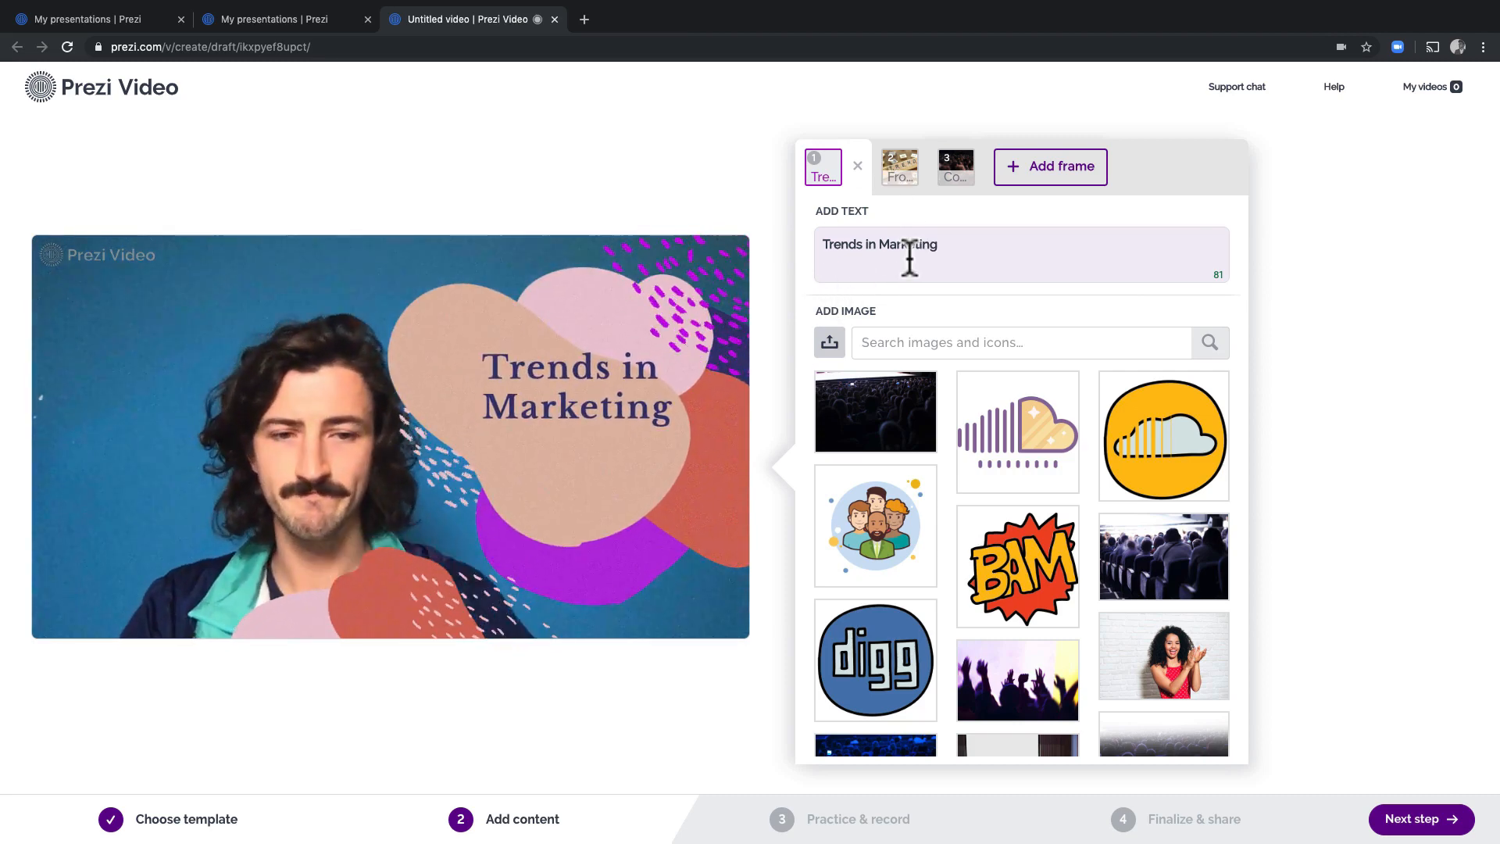
click(1420, 819)
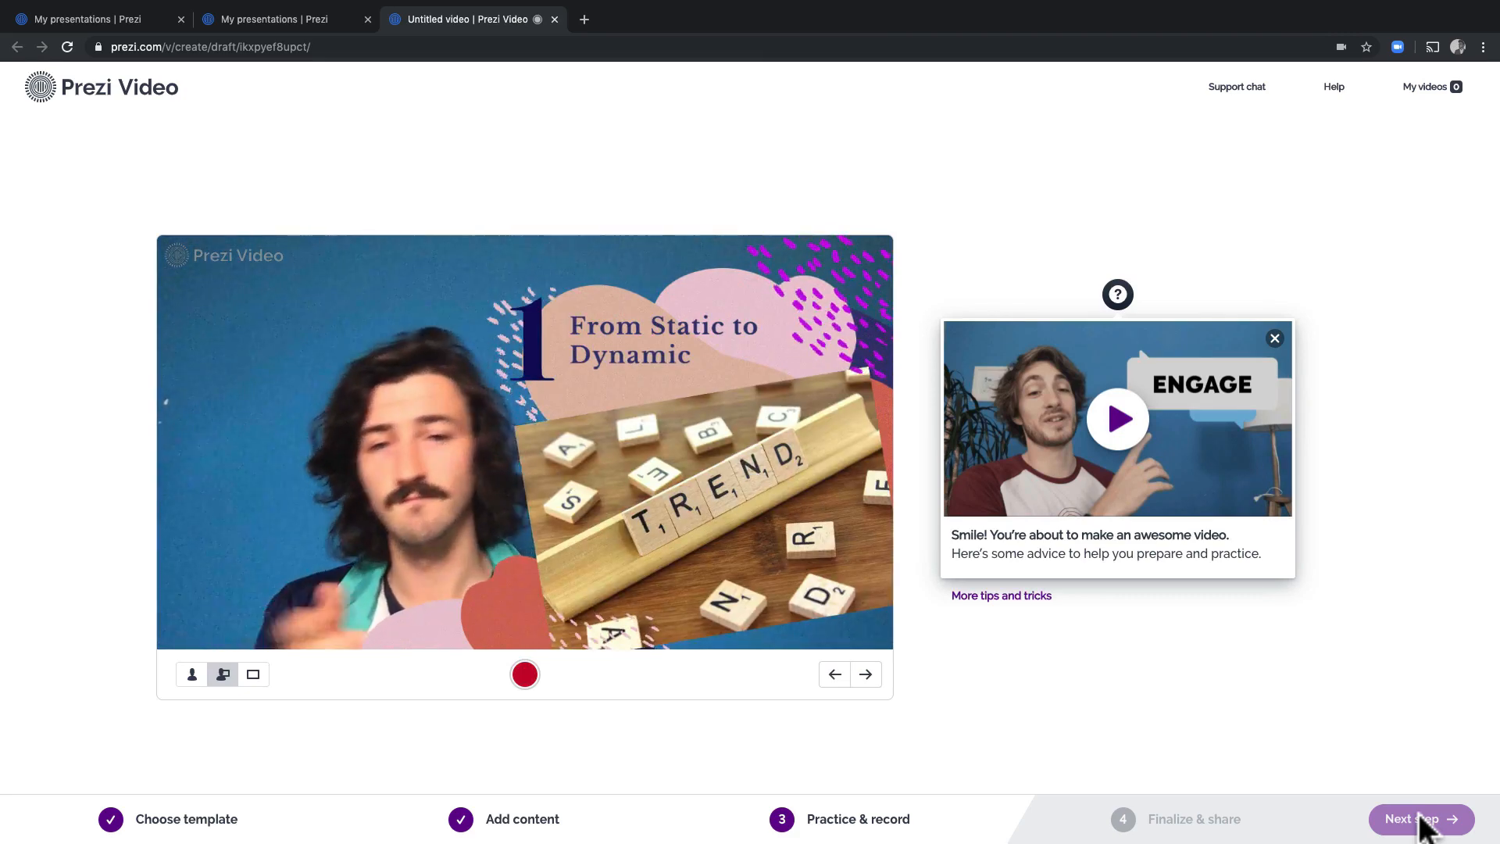
Record a 33-second take through the frames in split presenter-beside-content layout, then stop.
click(864, 675)
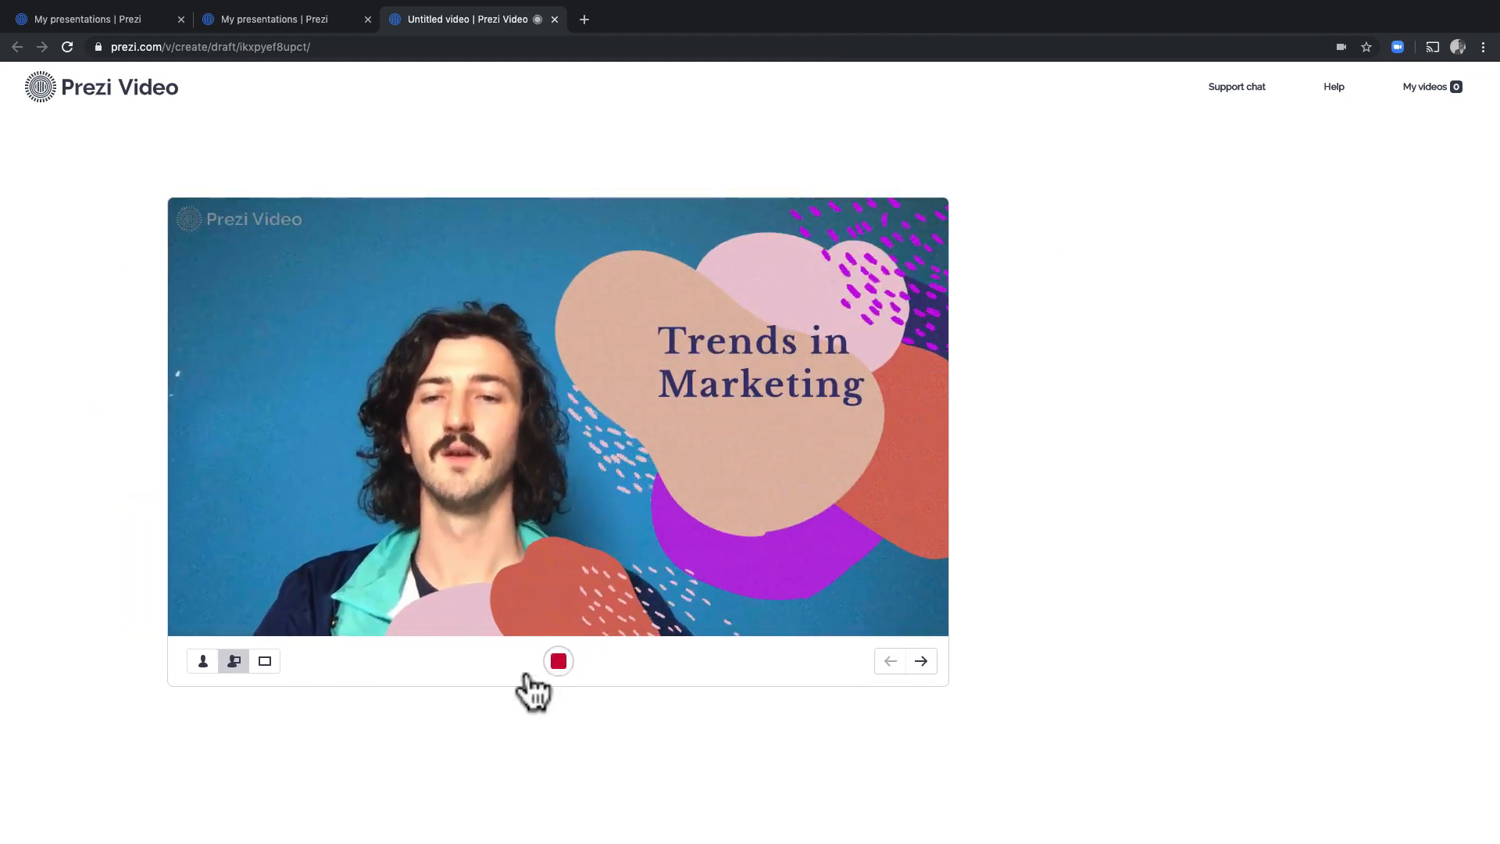
click(558, 661)
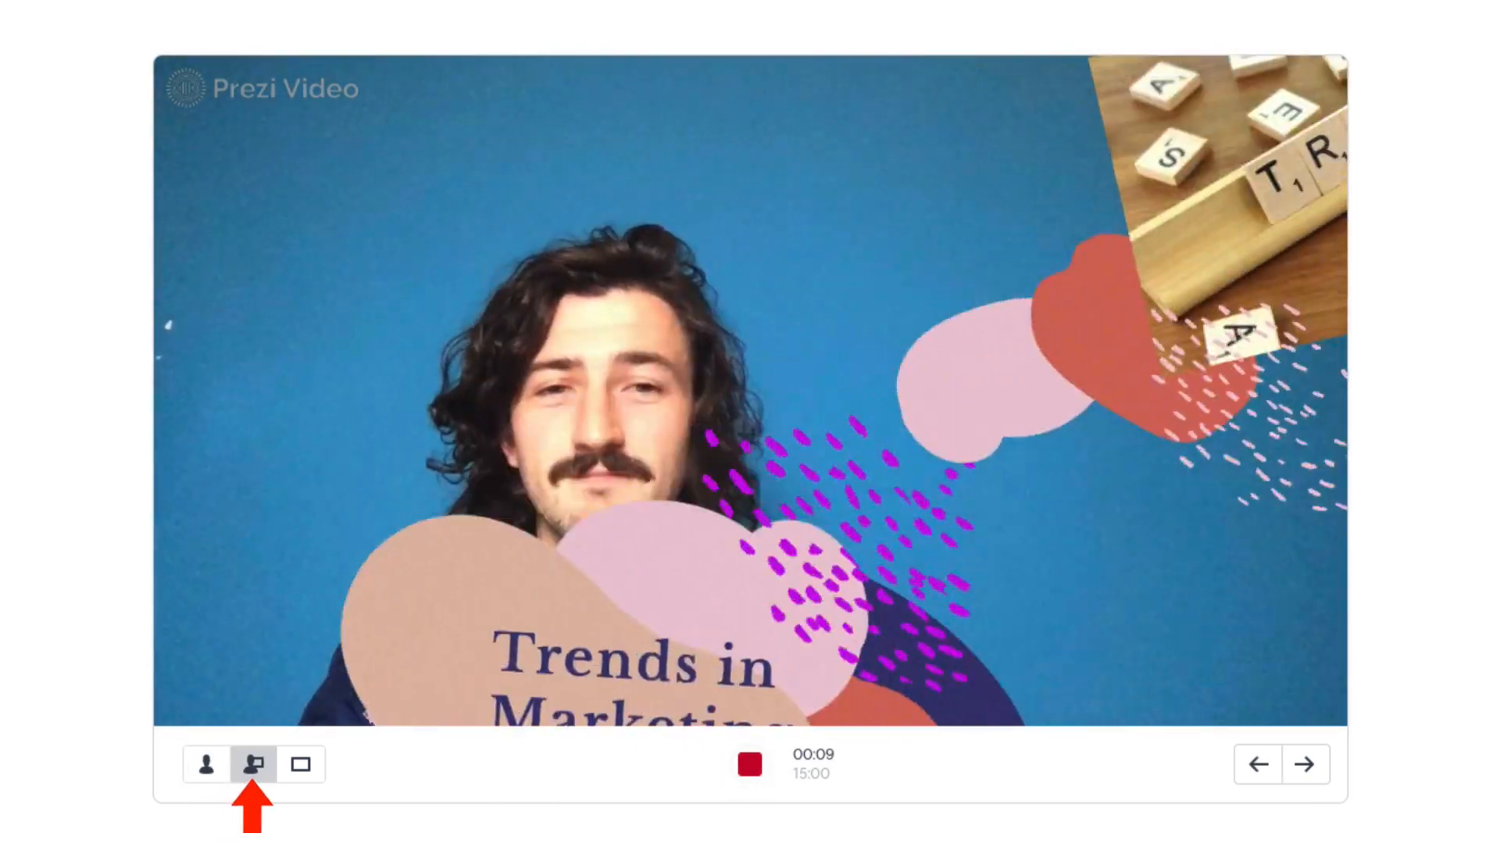
click(300, 764)
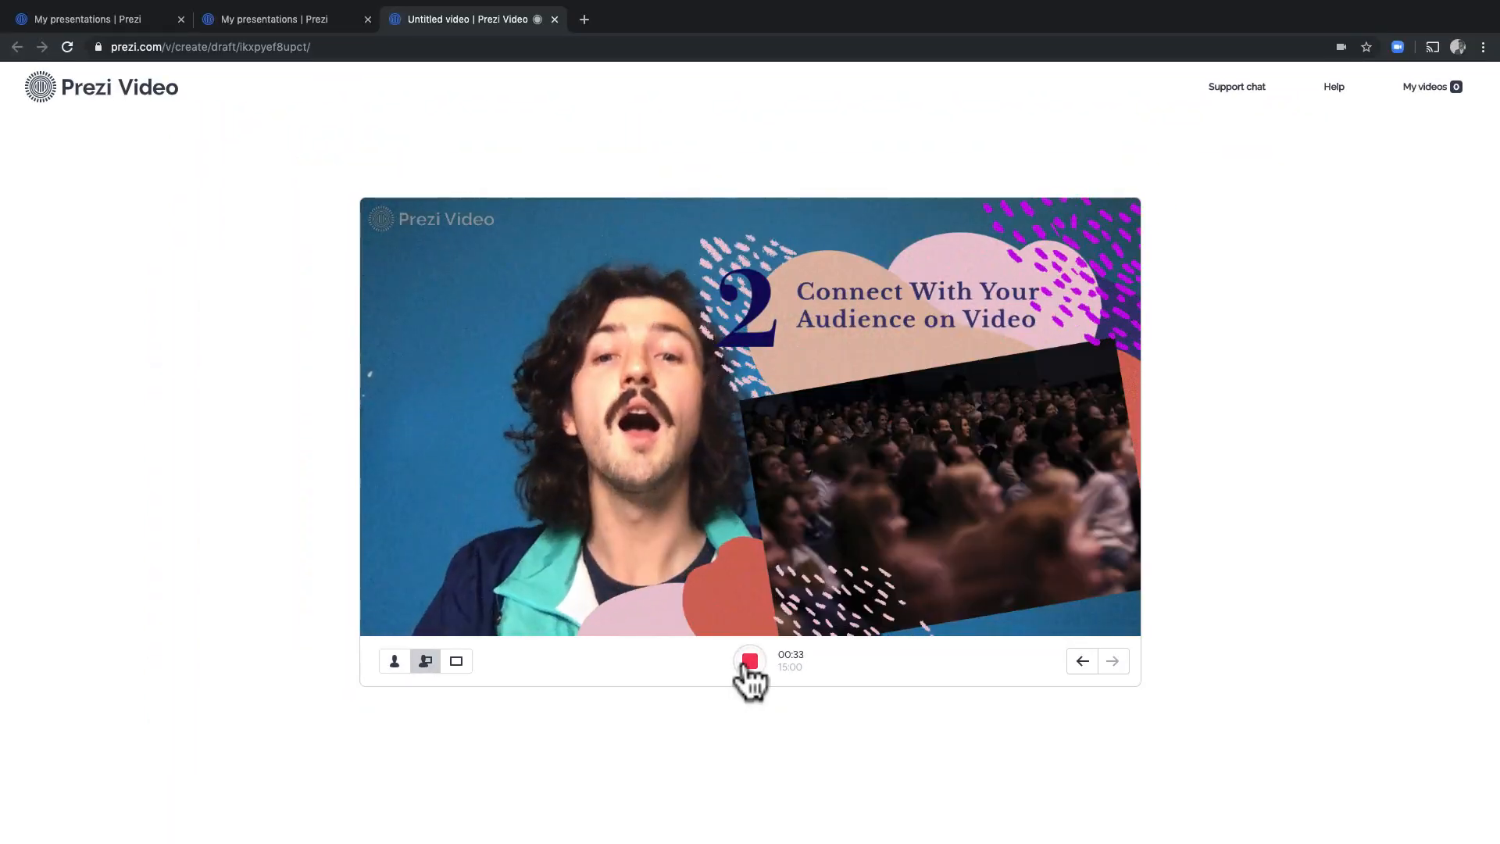
click(750, 661)
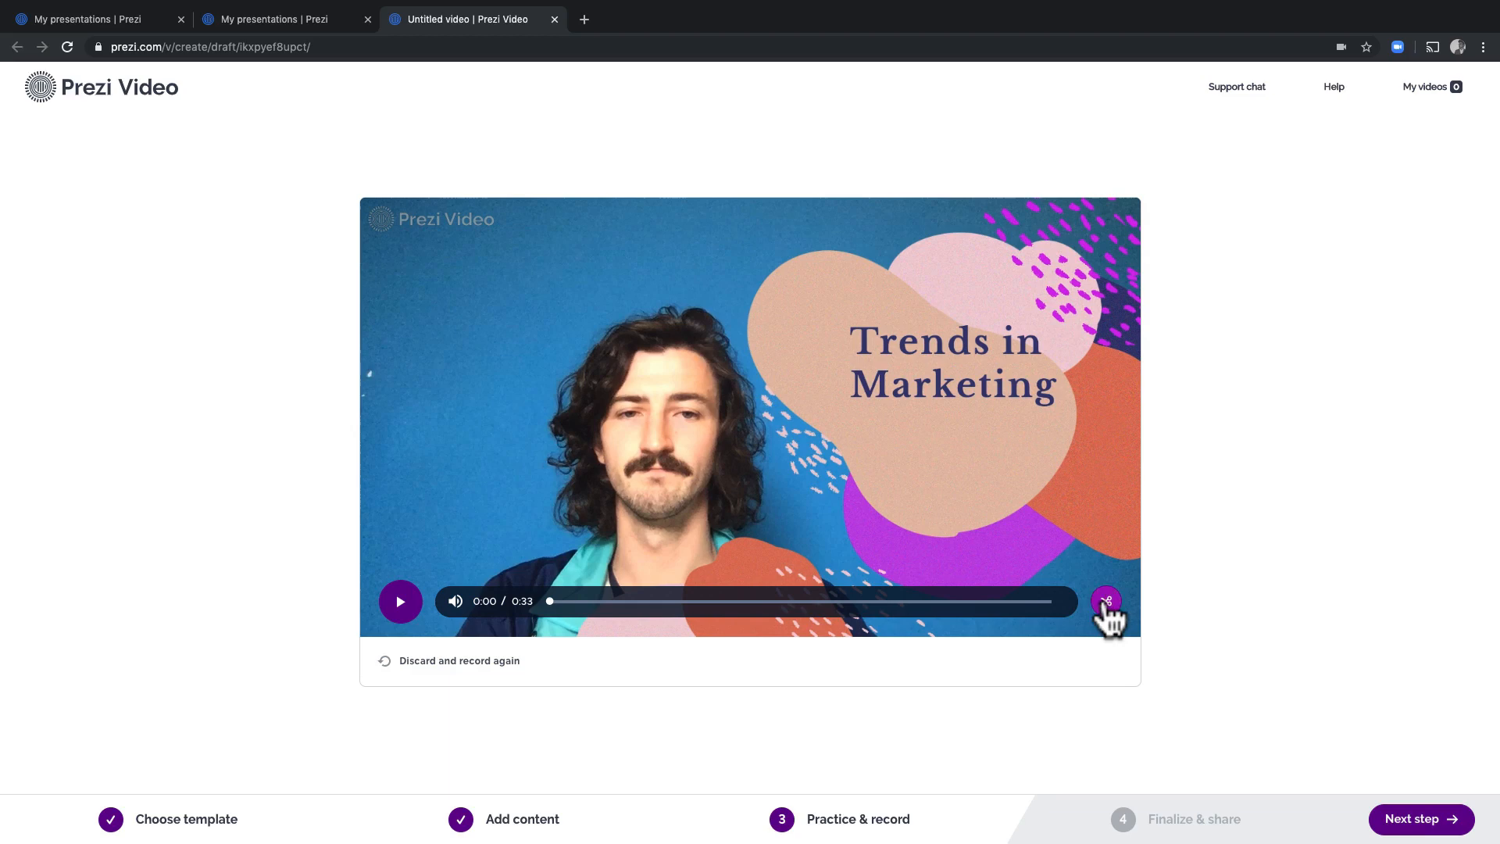
Trim the recording's end from 33 seconds back to 00:28 and apply it.
click(1107, 601)
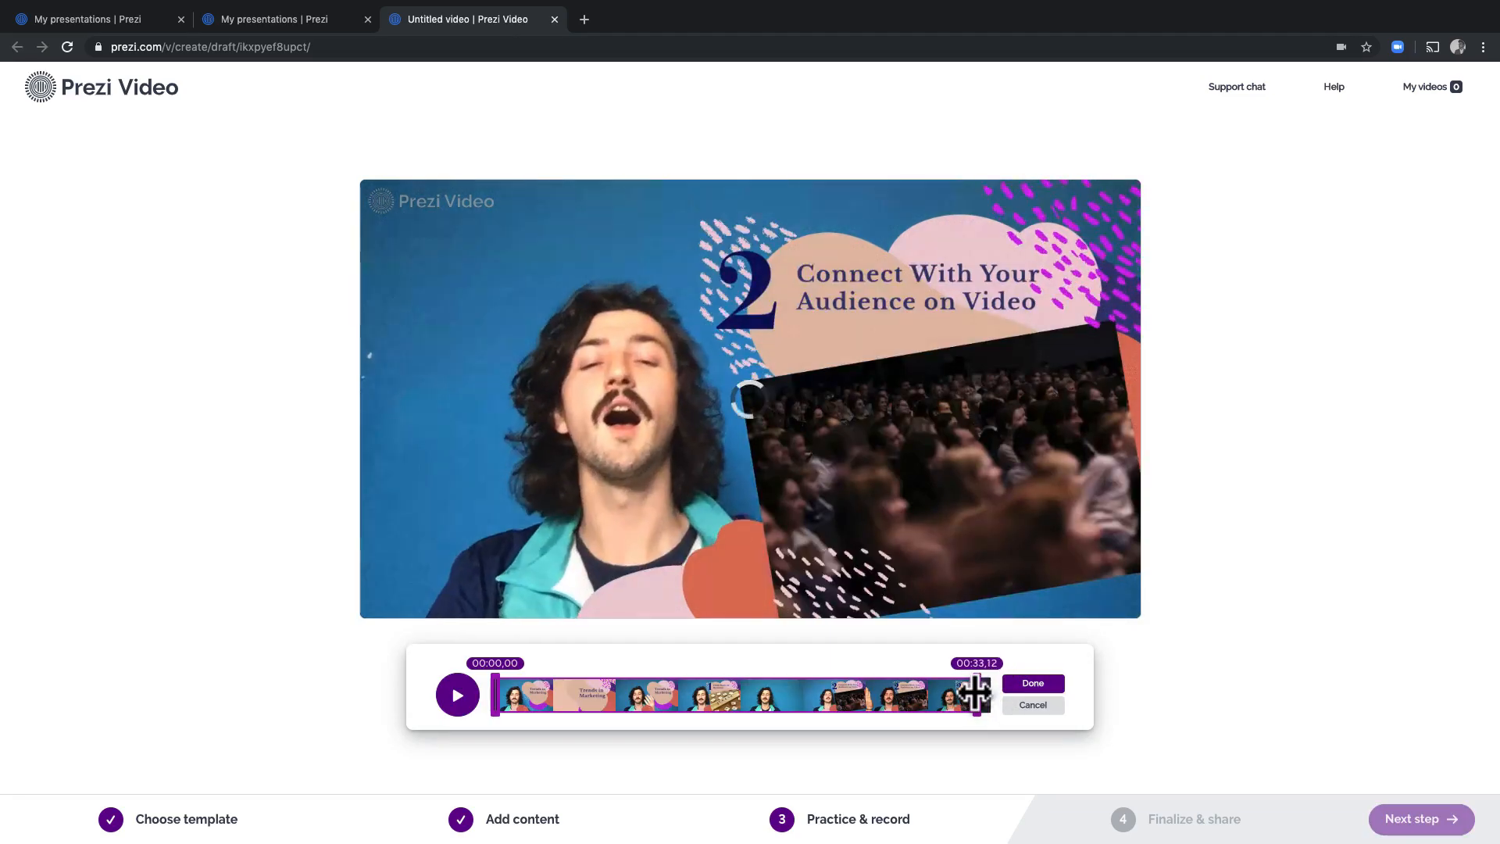
drag(974, 694, 910, 694)
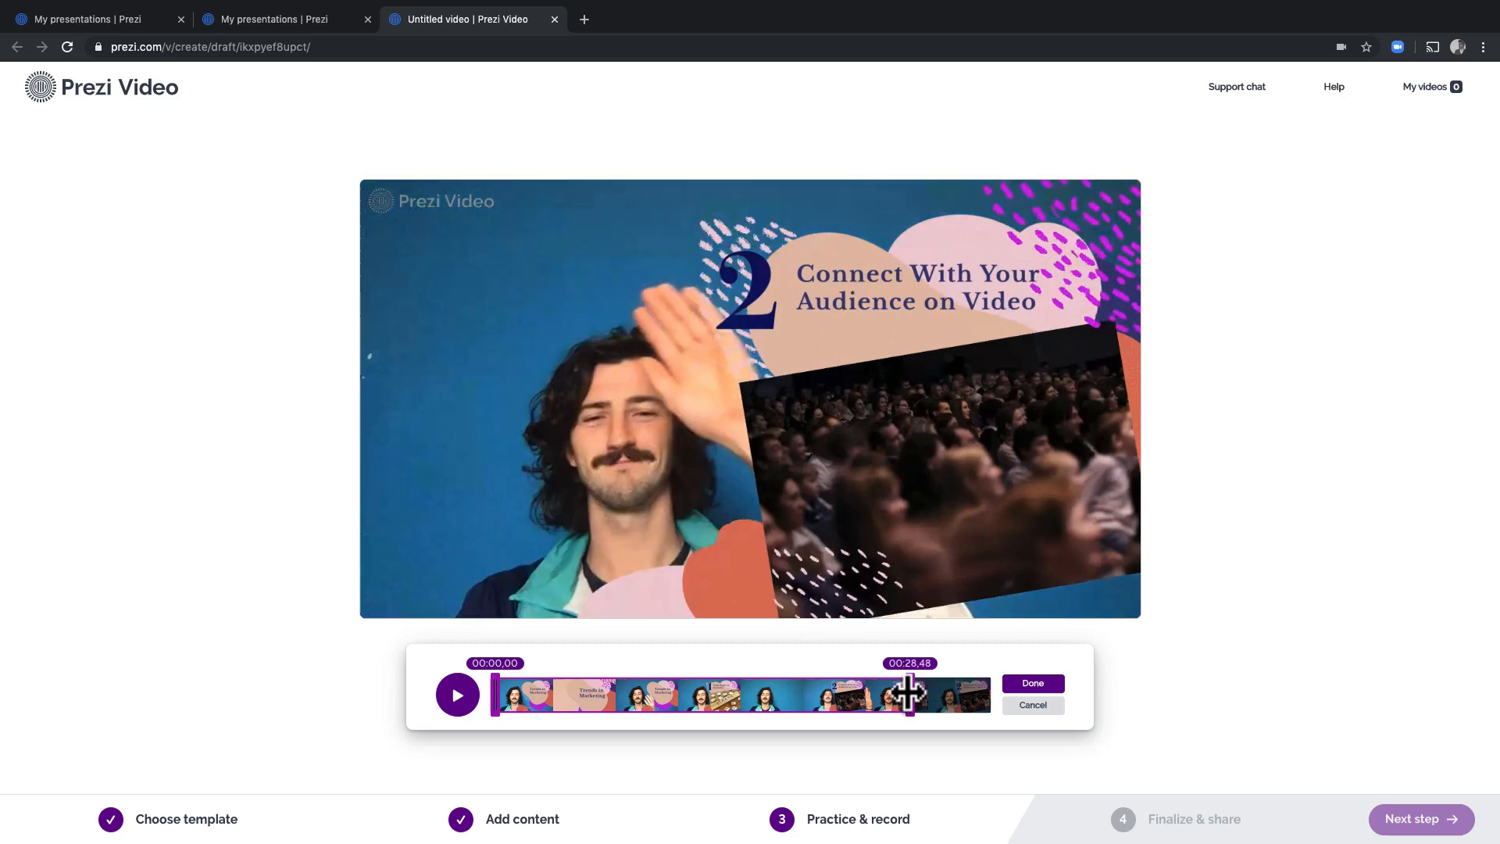
click(1032, 683)
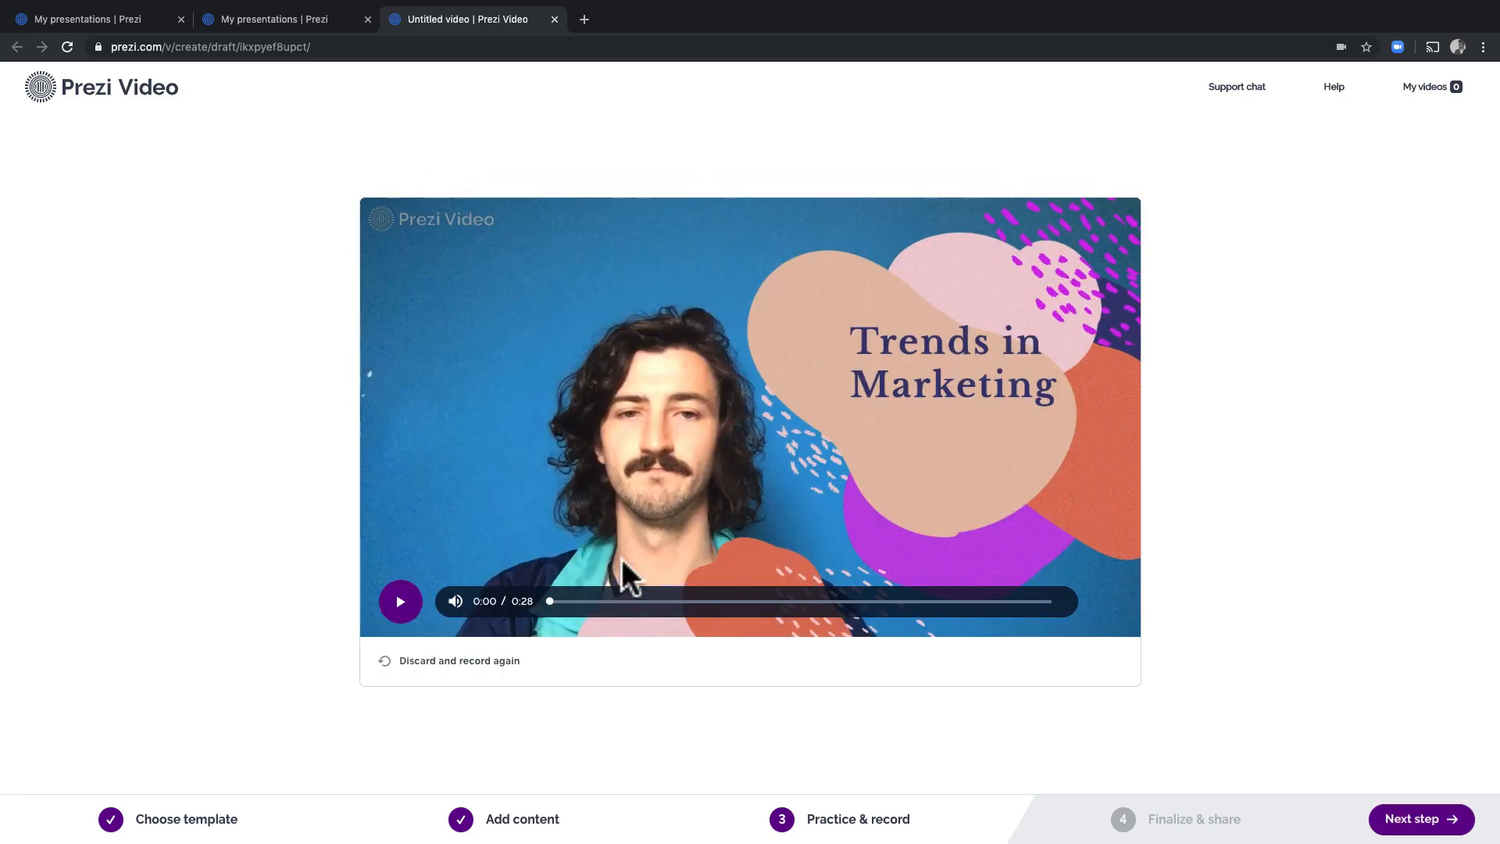
Play the trimmed 28-second recording briefly and pause the preview.
click(400, 600)
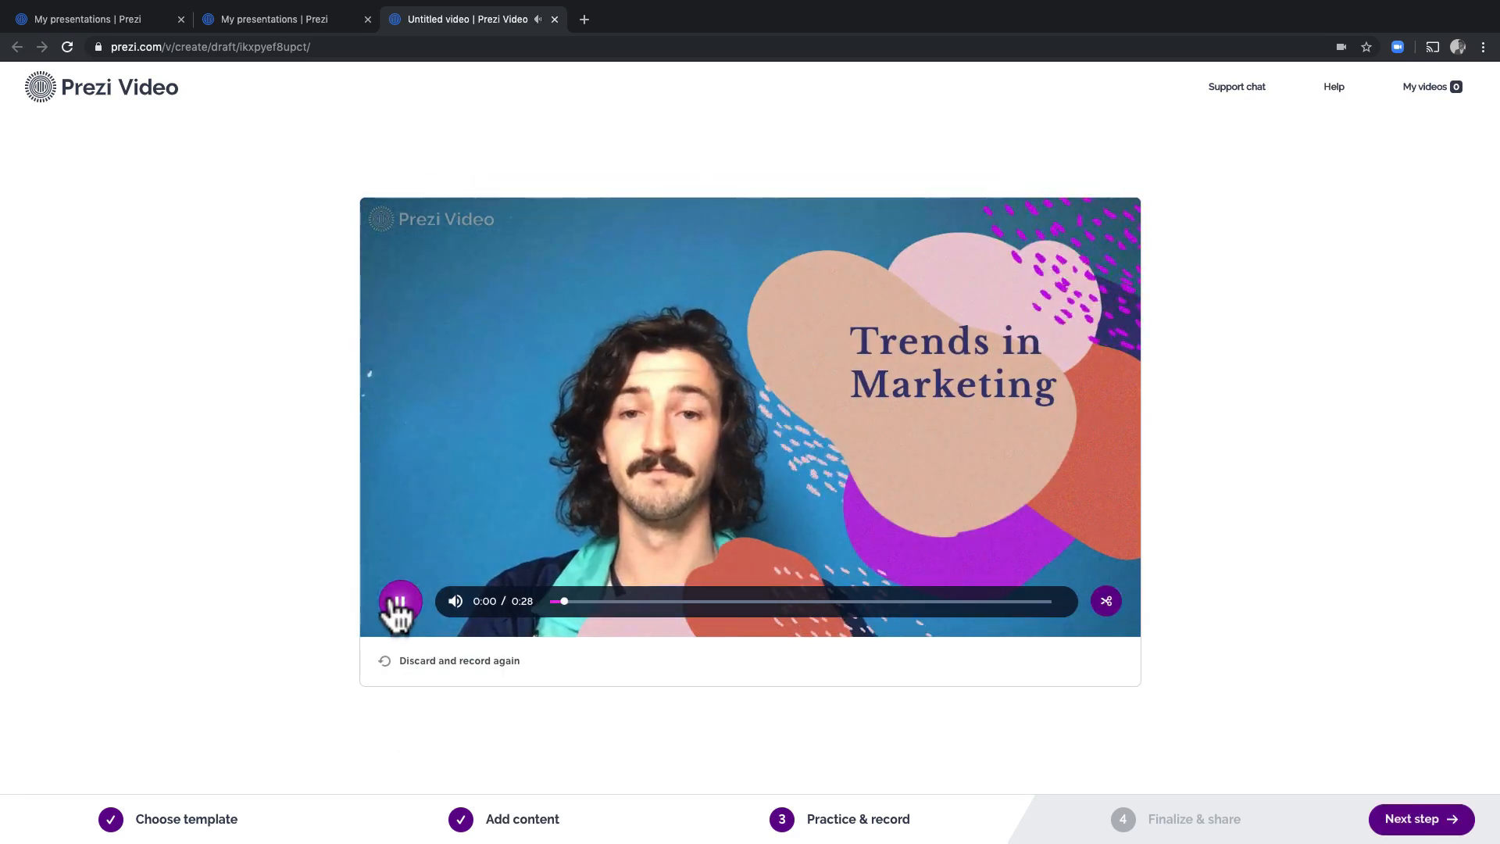
click(400, 600)
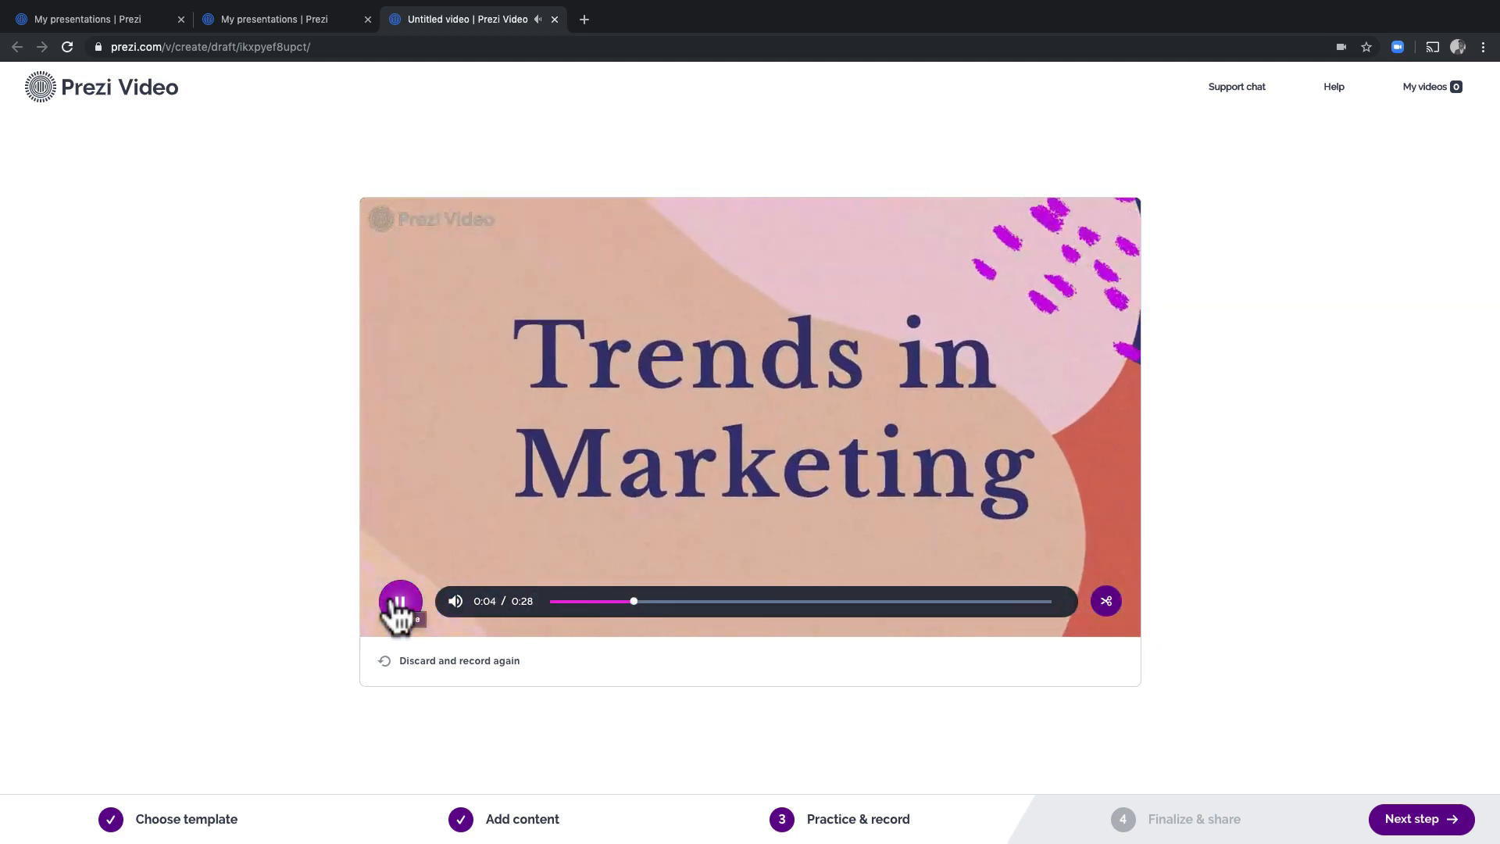
click(400, 600)
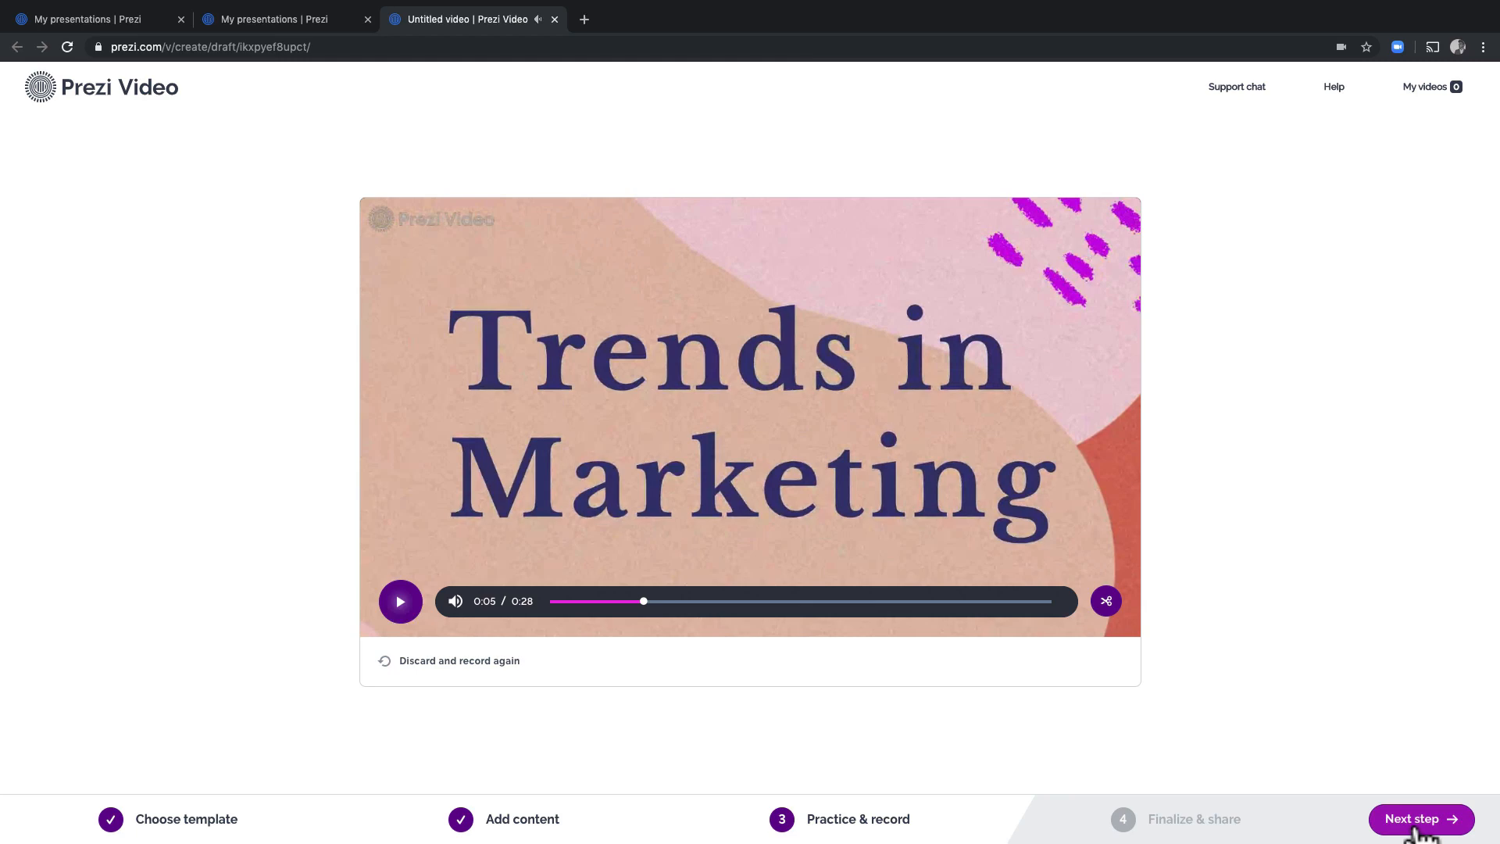
Finalize as 'Top Trends in Marketing' with marketing, trends, 2020 tags, a description, Public privacy.
click(1421, 820)
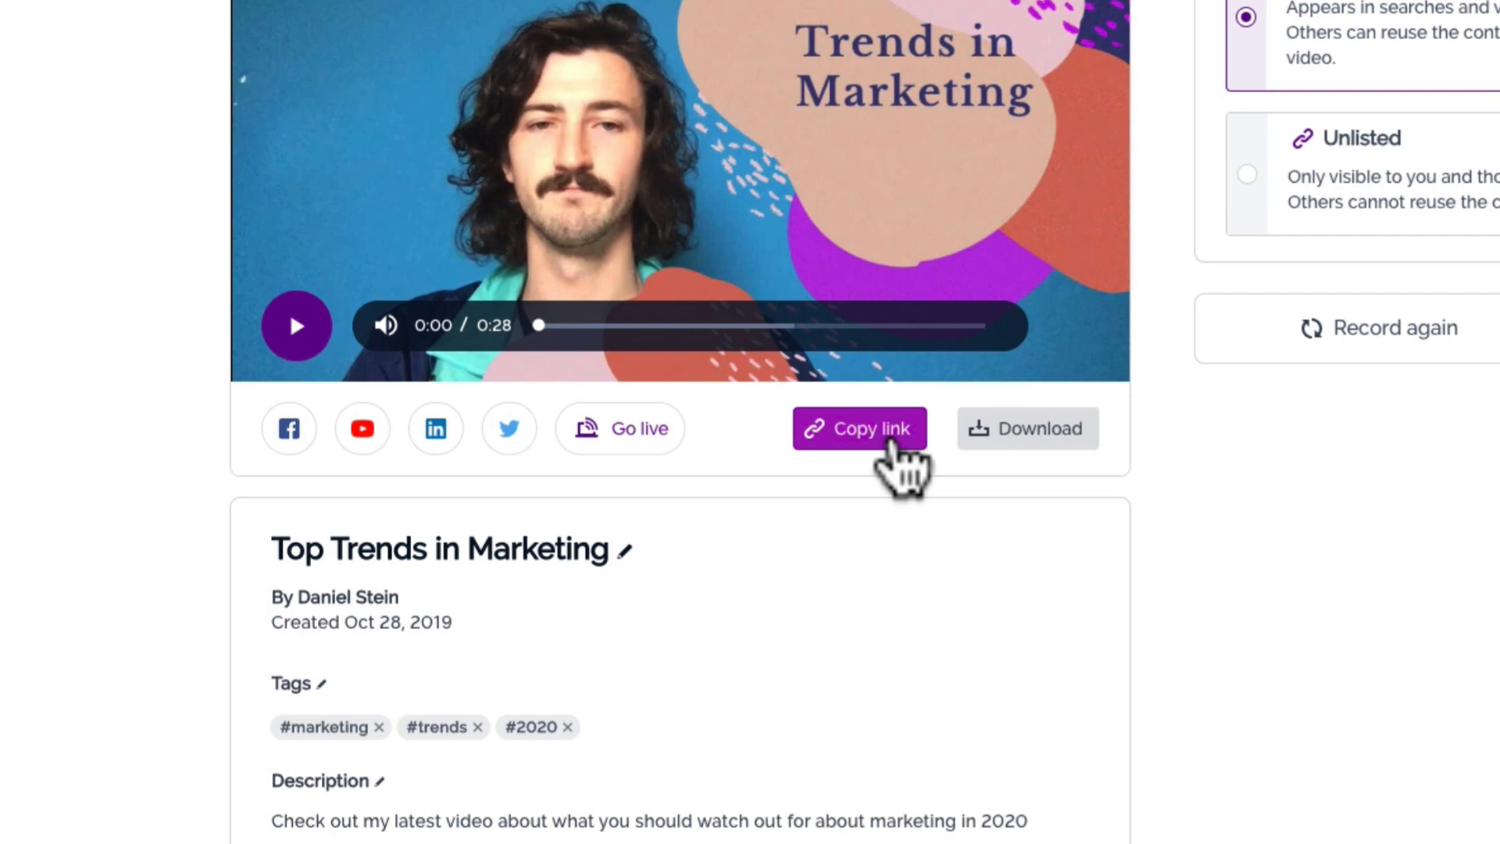
mouse_move(1027, 428)
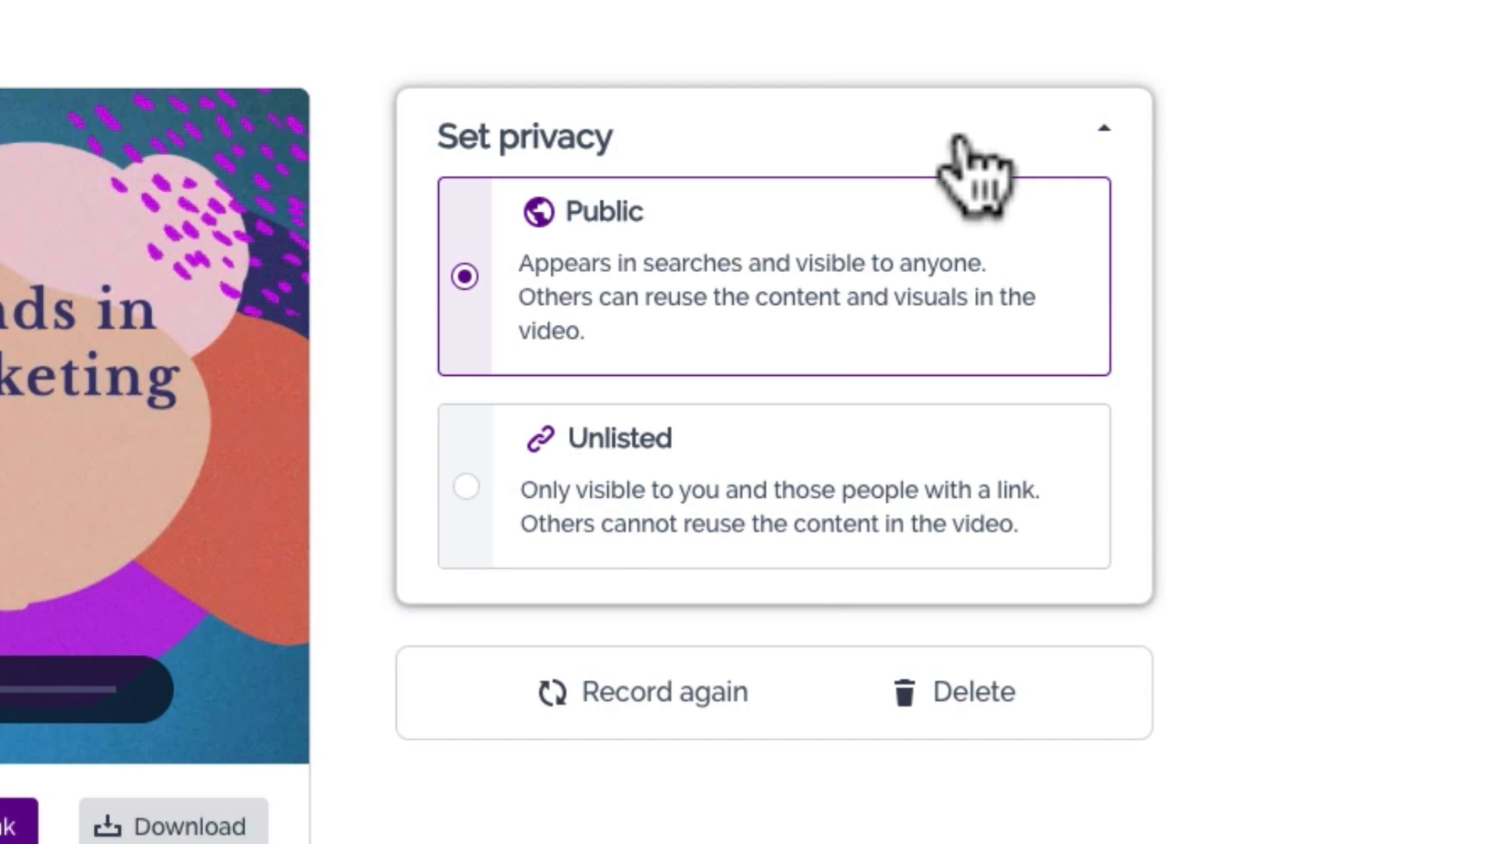
mouse_move(1019, 359)
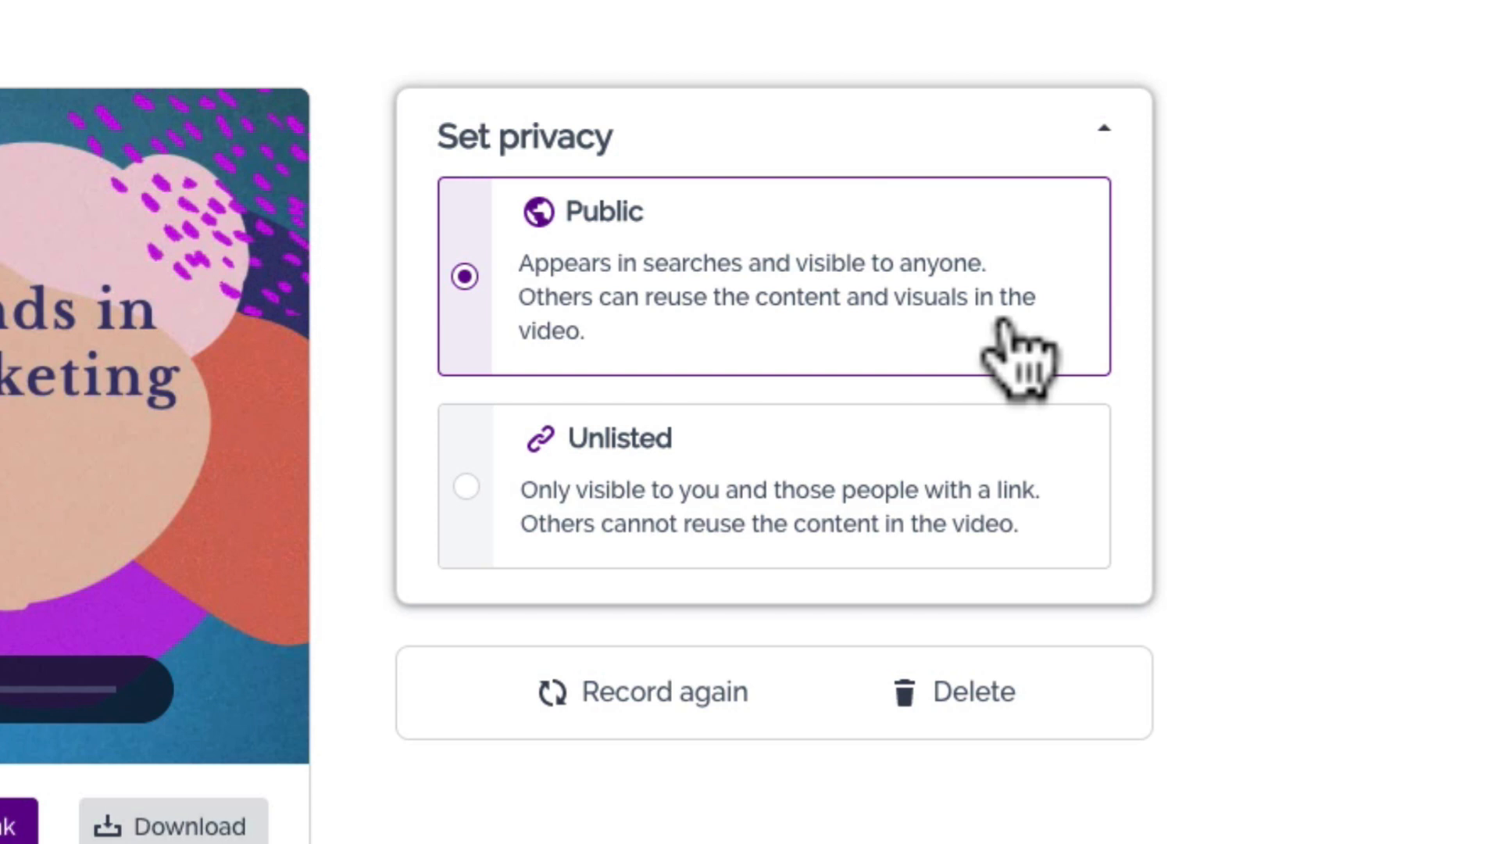
mouse_move(1010, 555)
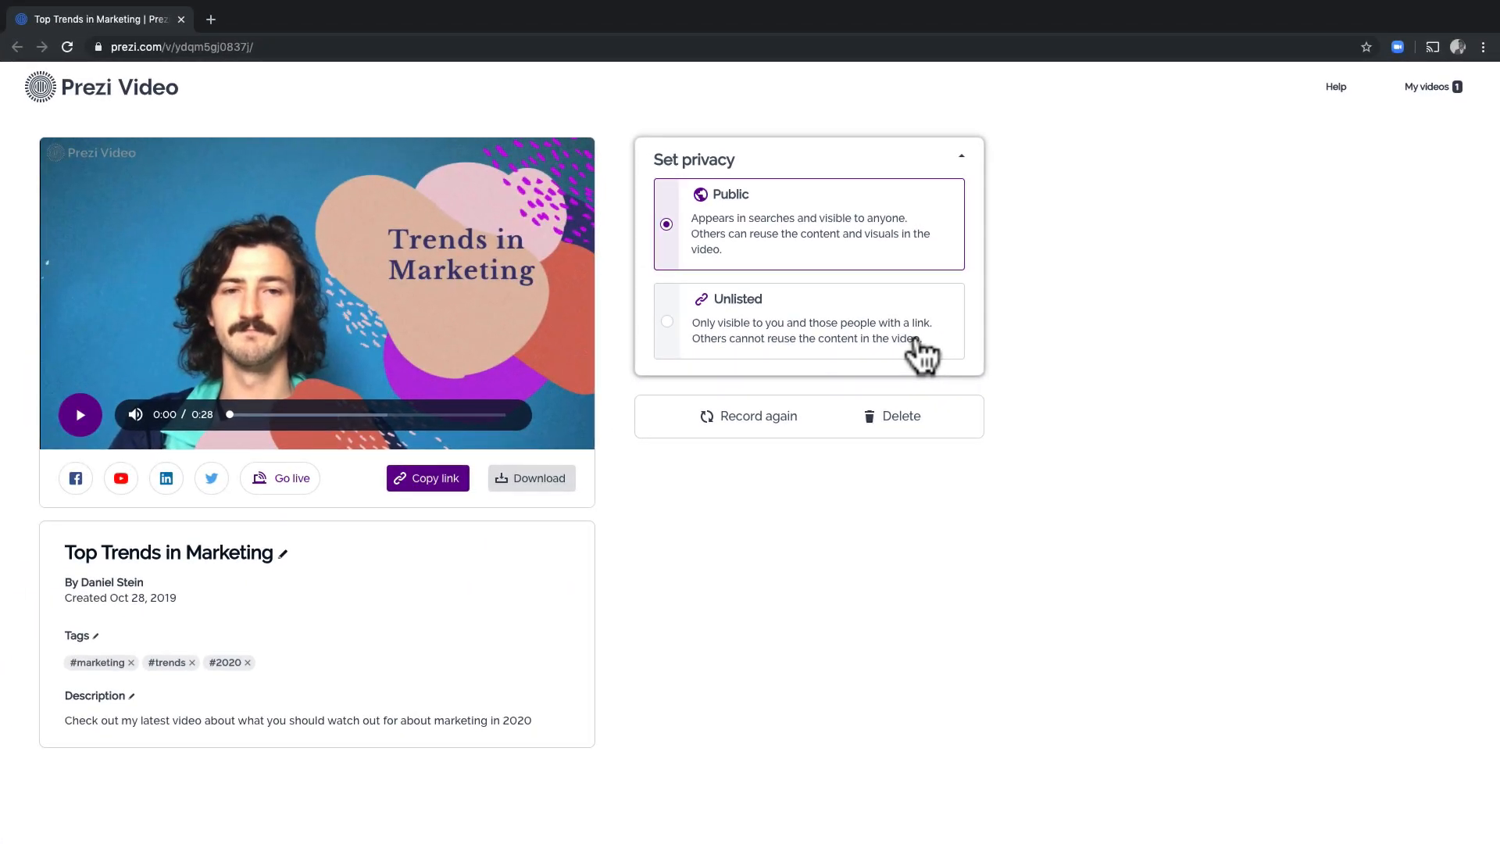
mouse_move(1280, 140)
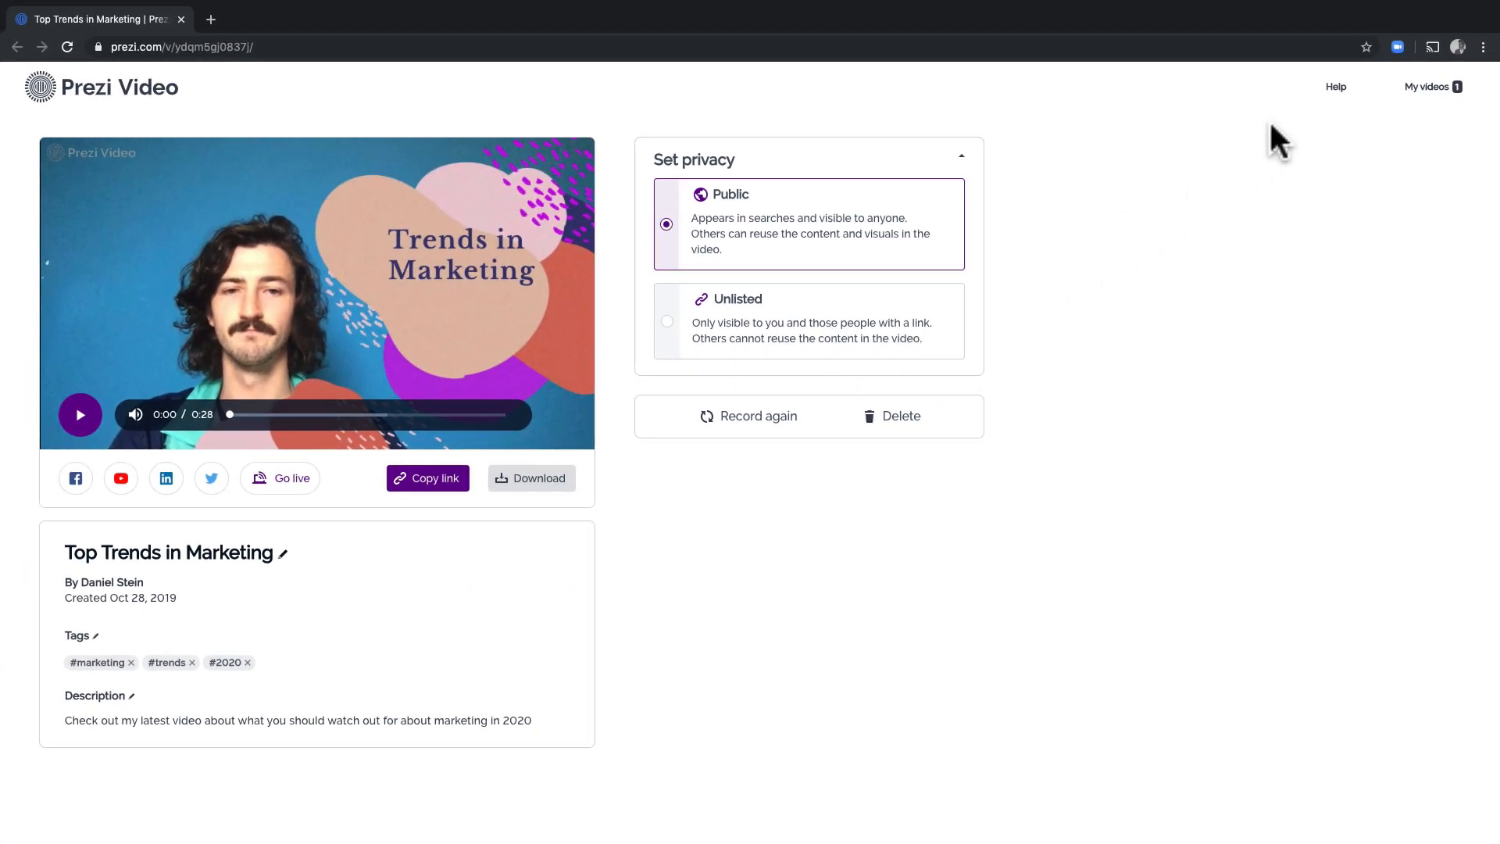
mouse_move(1337, 86)
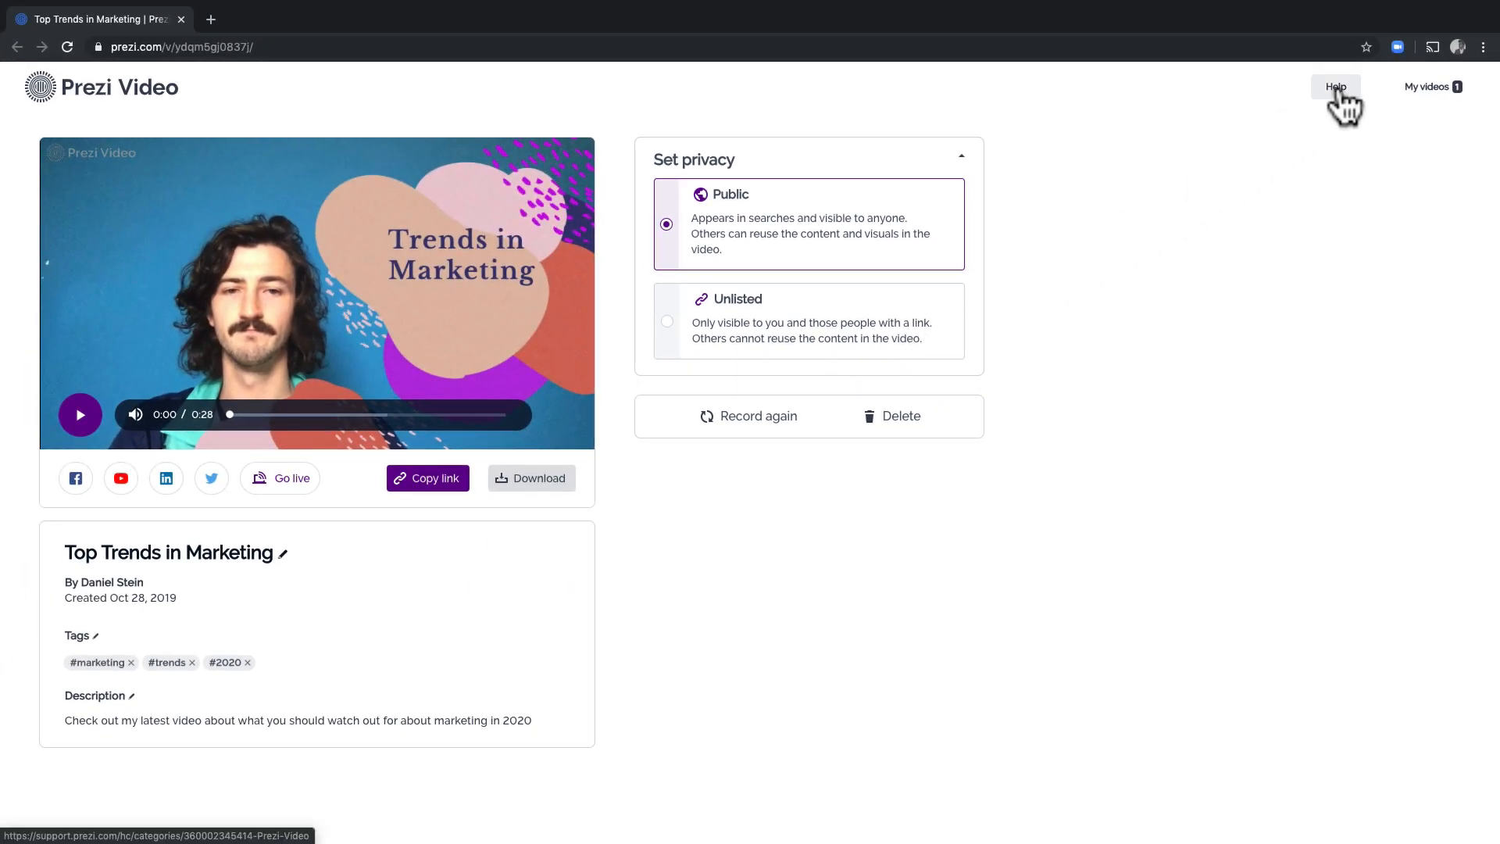
Open the My videos library, where 'Top Trends in Marketing' is listed as public.
click(1427, 86)
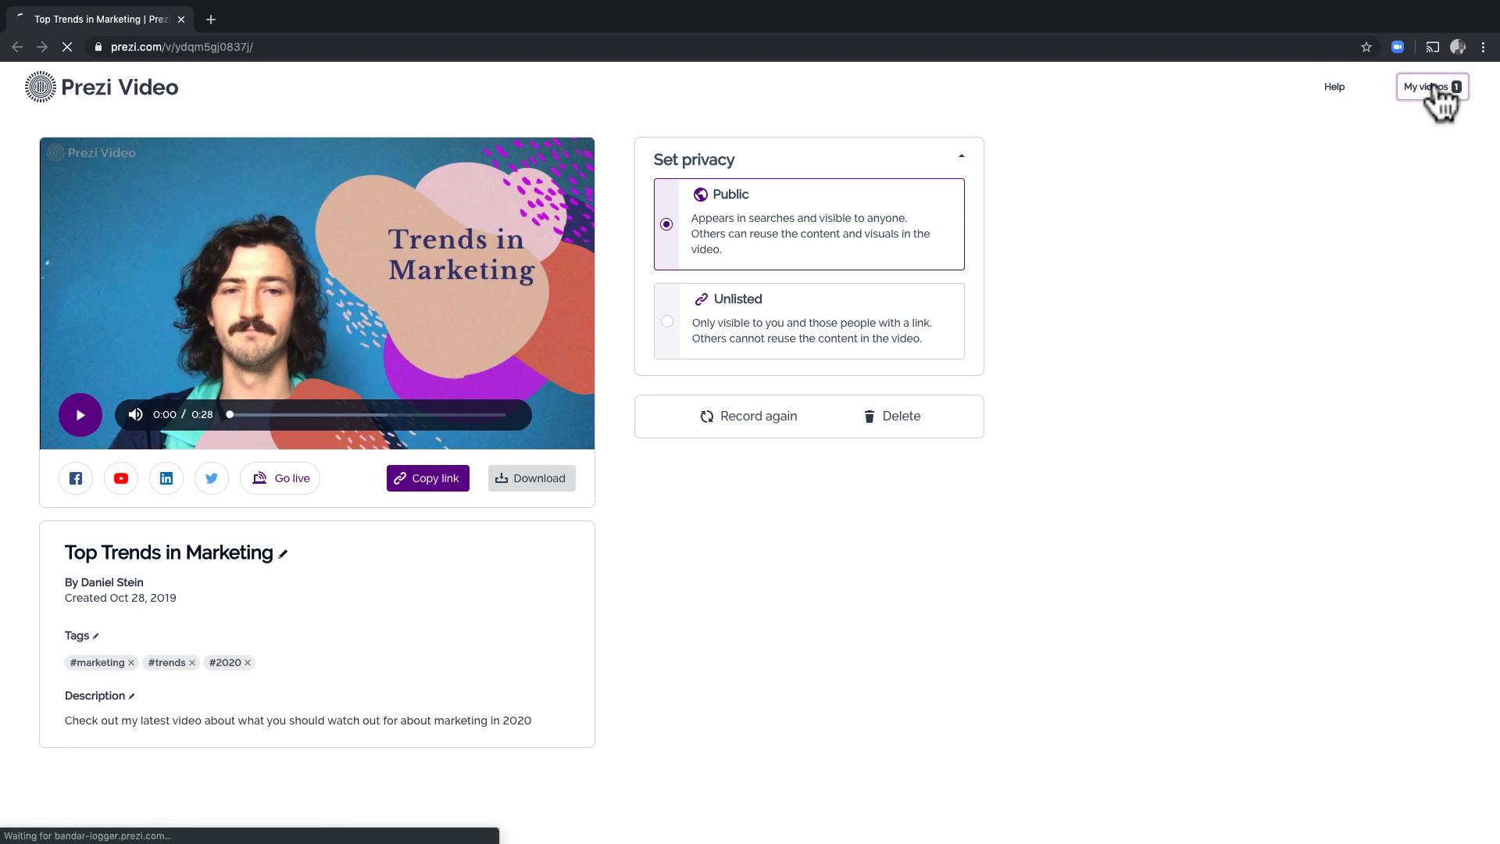
click(1426, 87)
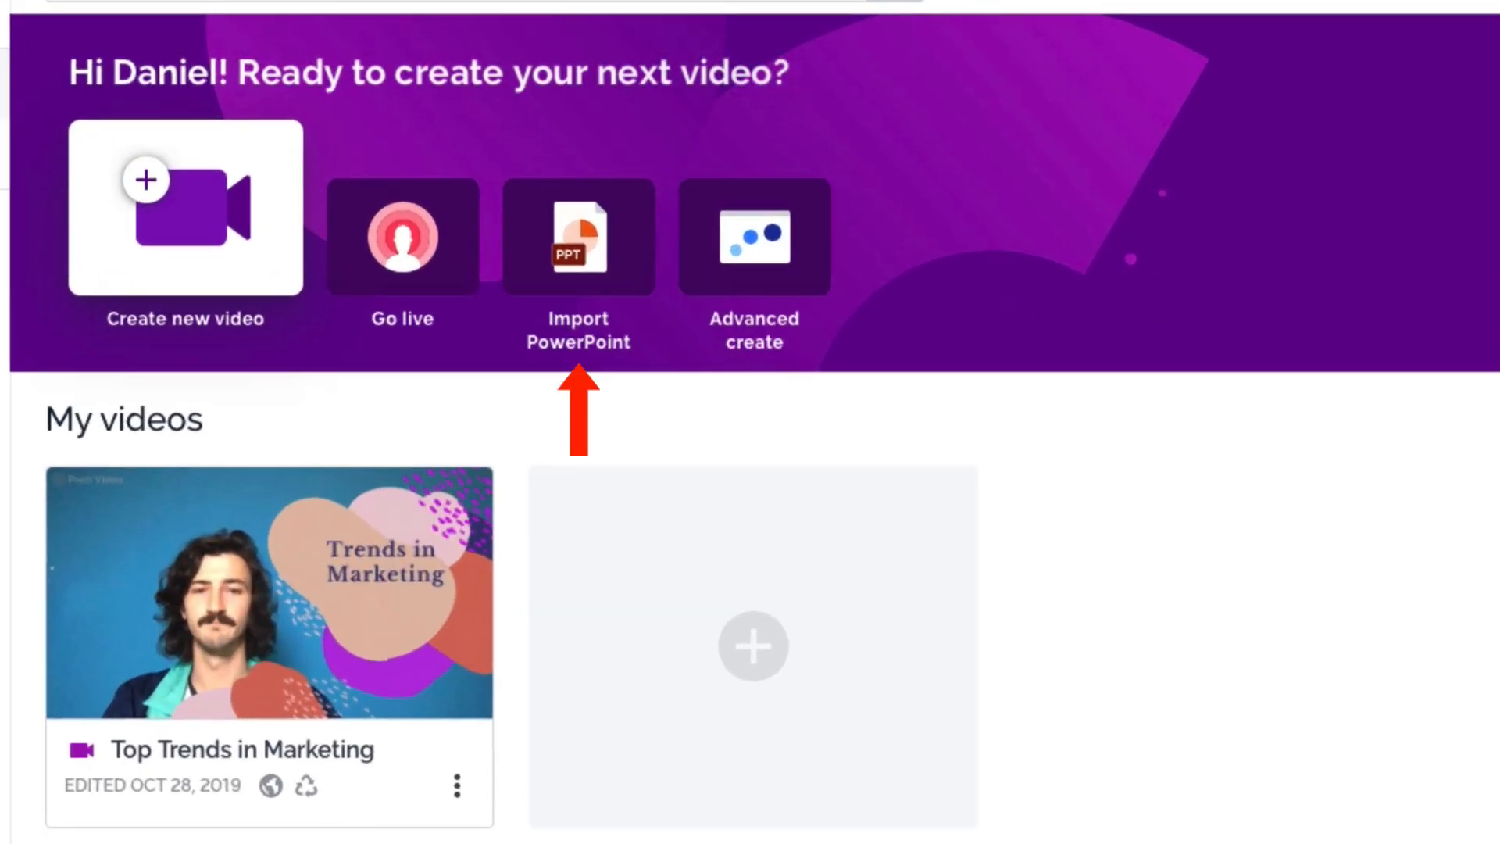